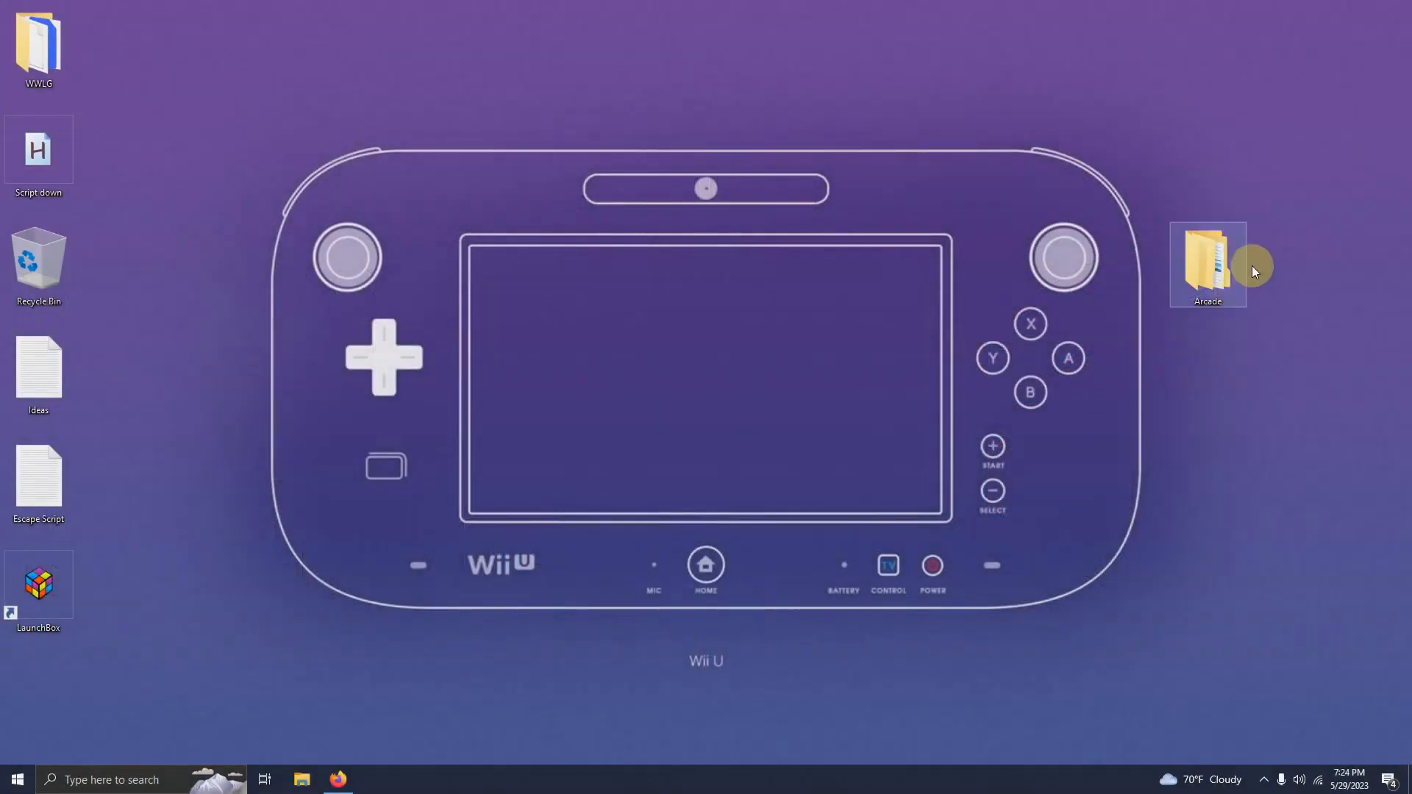
Open the Arcade folder from the desktop to show its Emulators, Launchbox and Roms subfolders.
double_click(1206, 261)
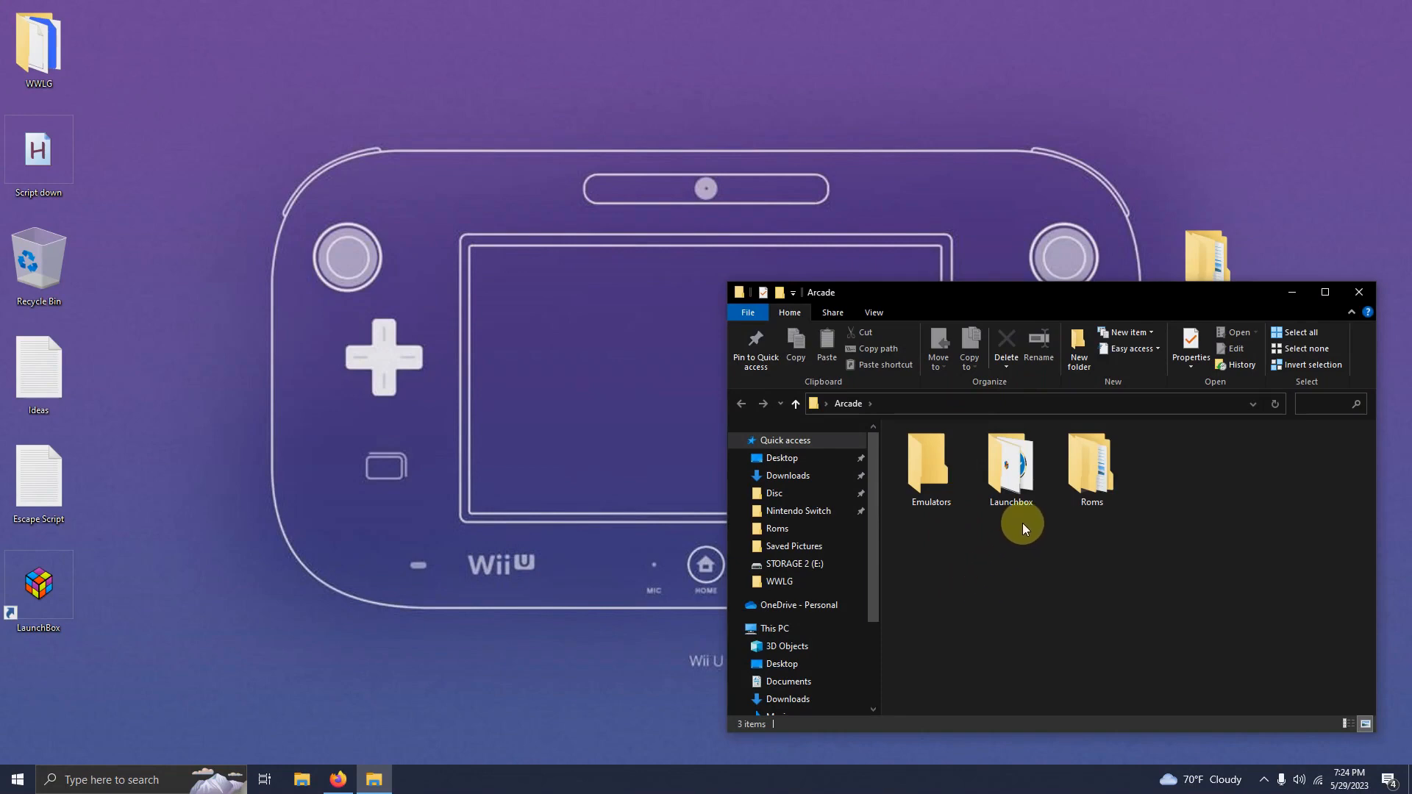
mouse_move(1106, 517)
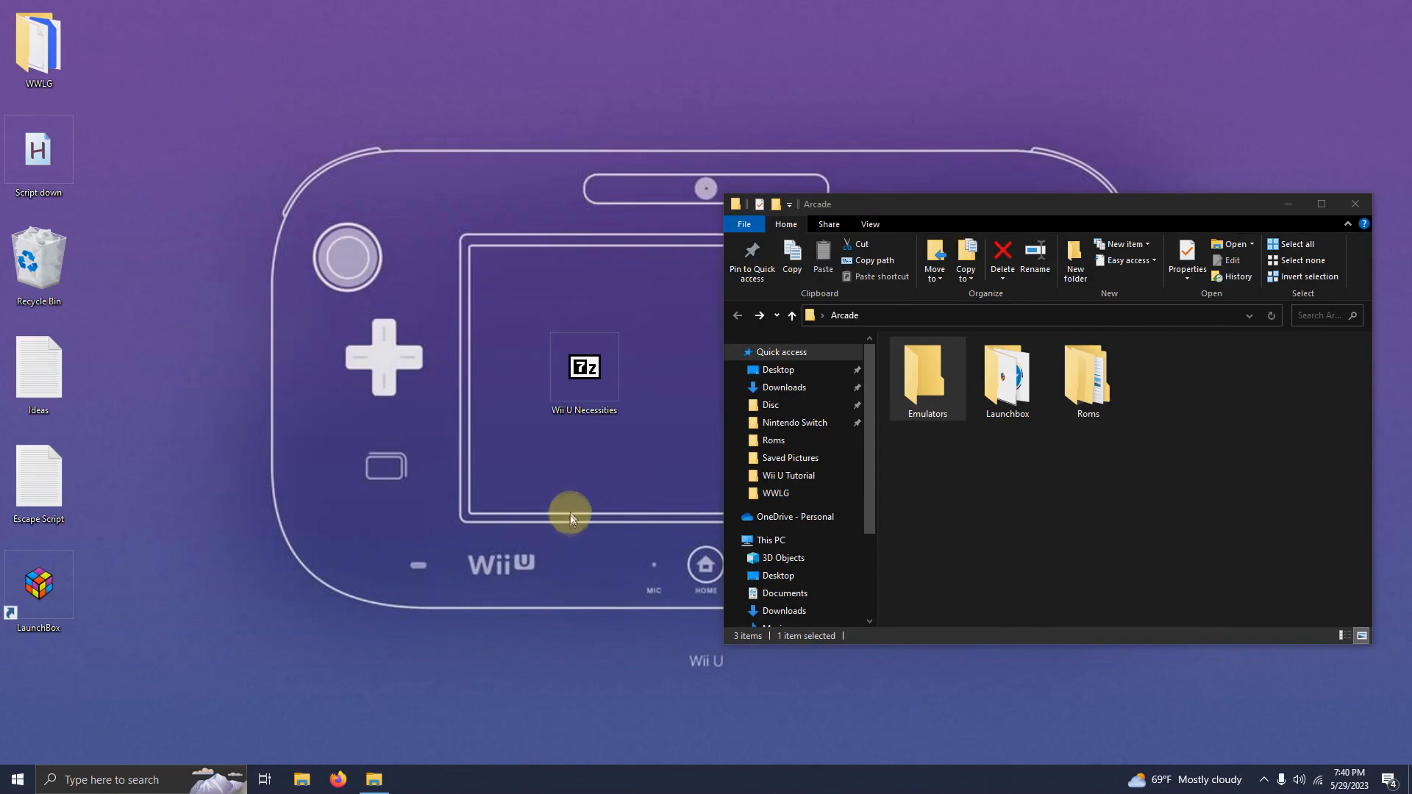
mouse_move(617, 496)
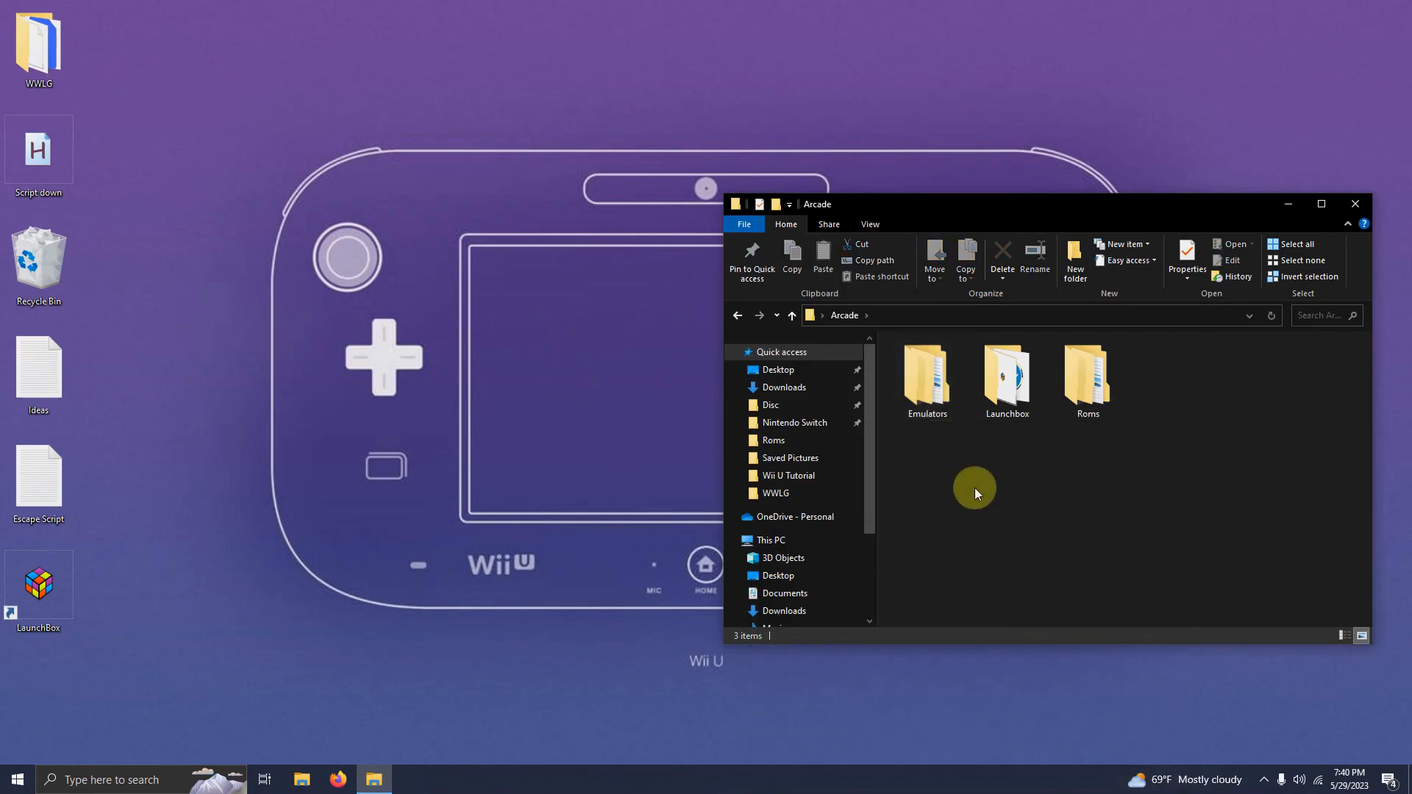
Navigate into Emulators > Cemu and launch Cemu.exe, bringing up its first-run setup assistant.
double_click(925, 375)
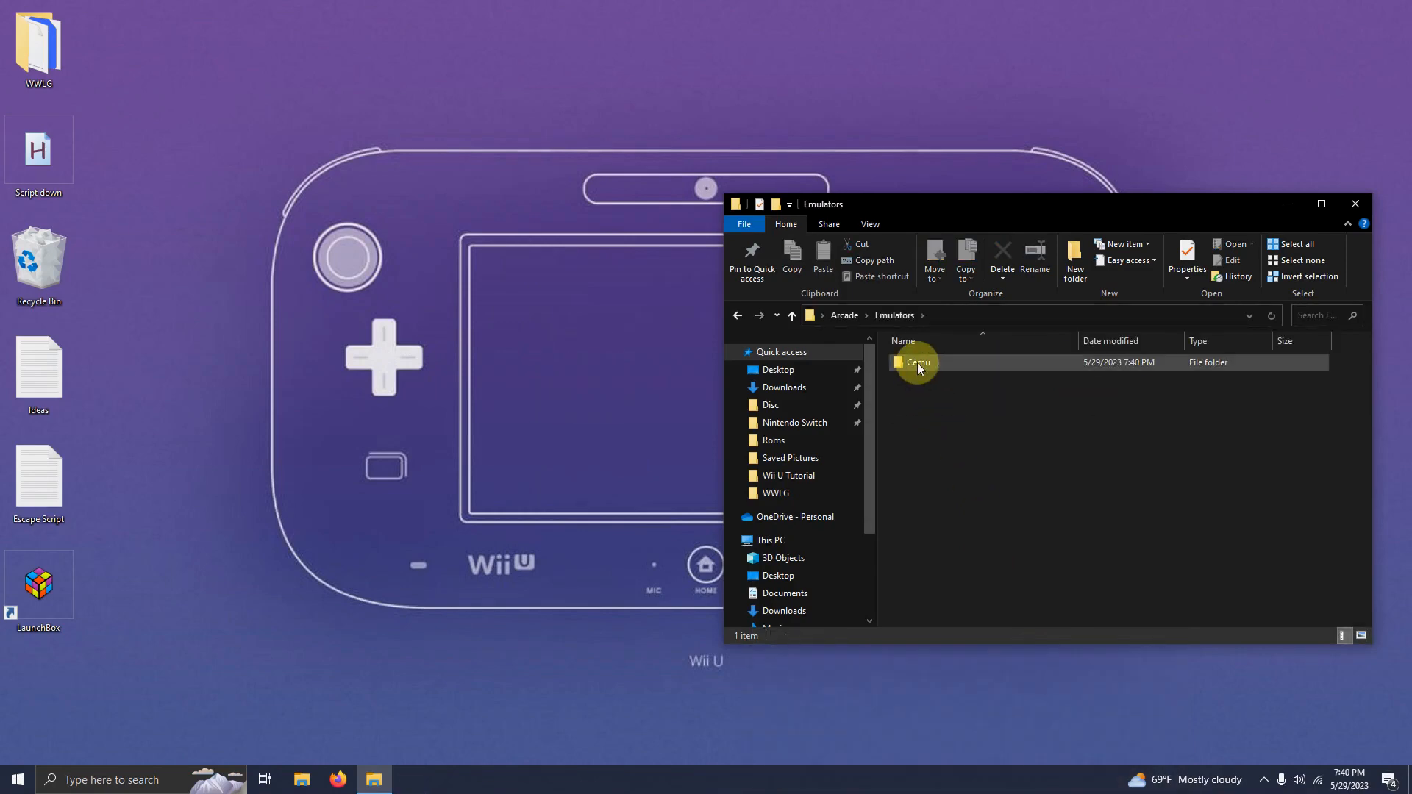
double_click(918, 362)
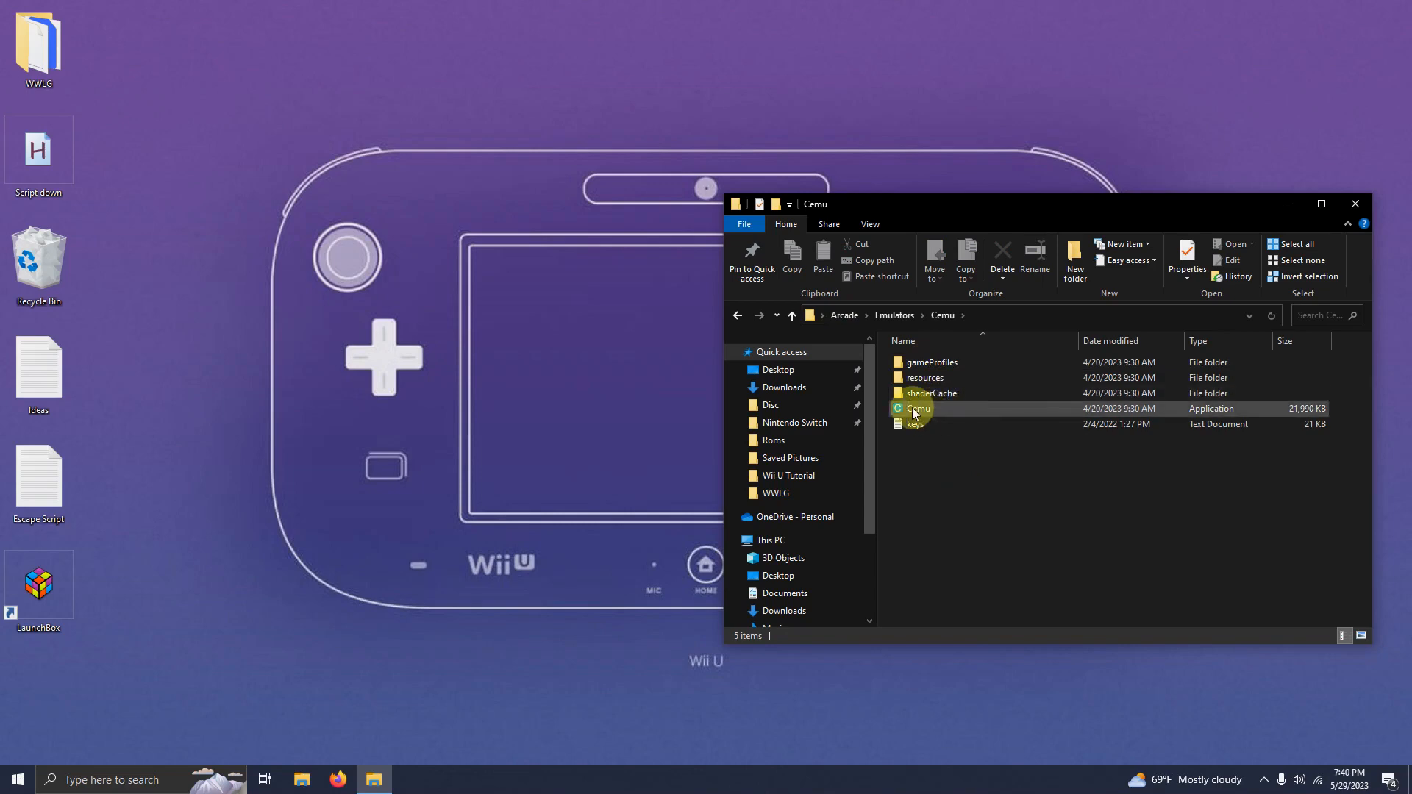
left_click(917, 408)
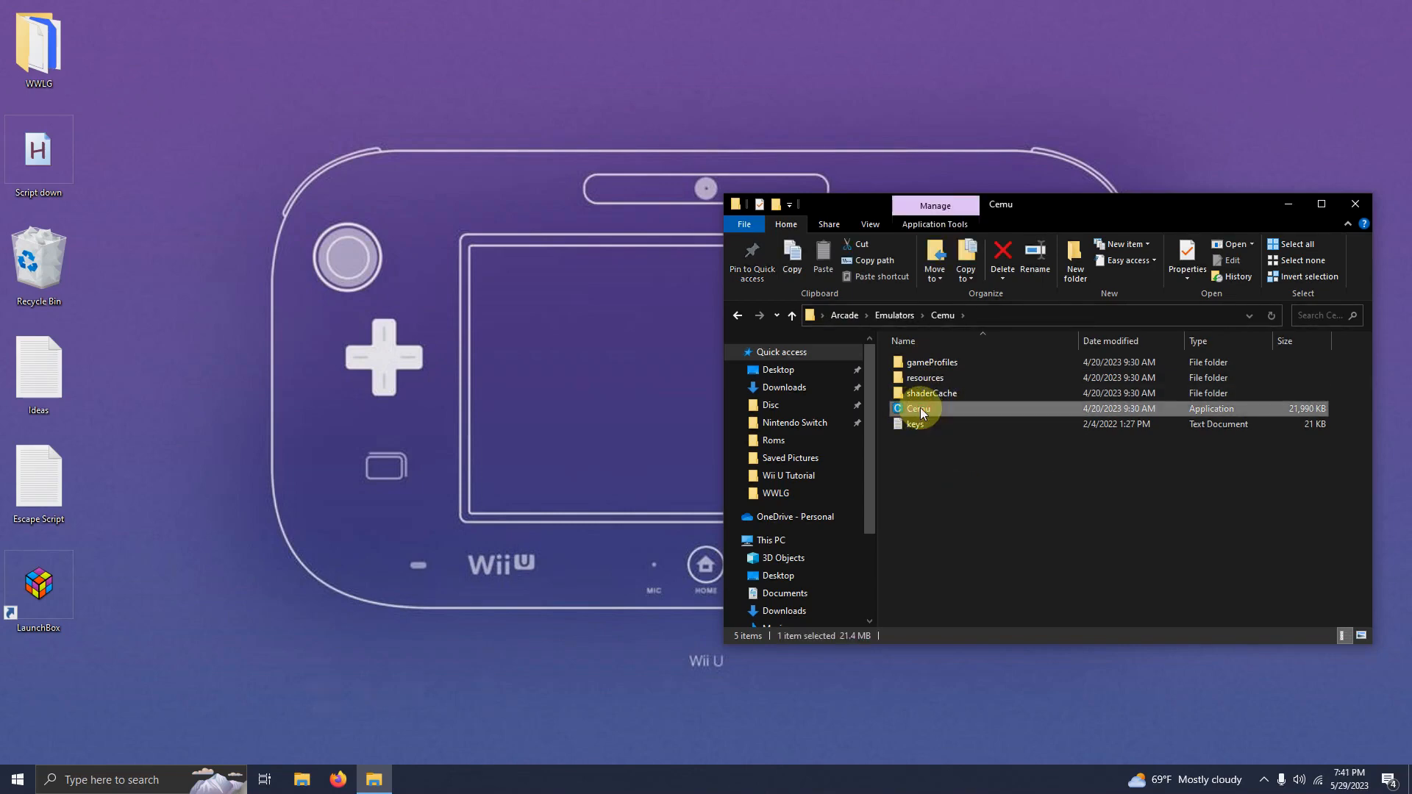
double_click(917, 407)
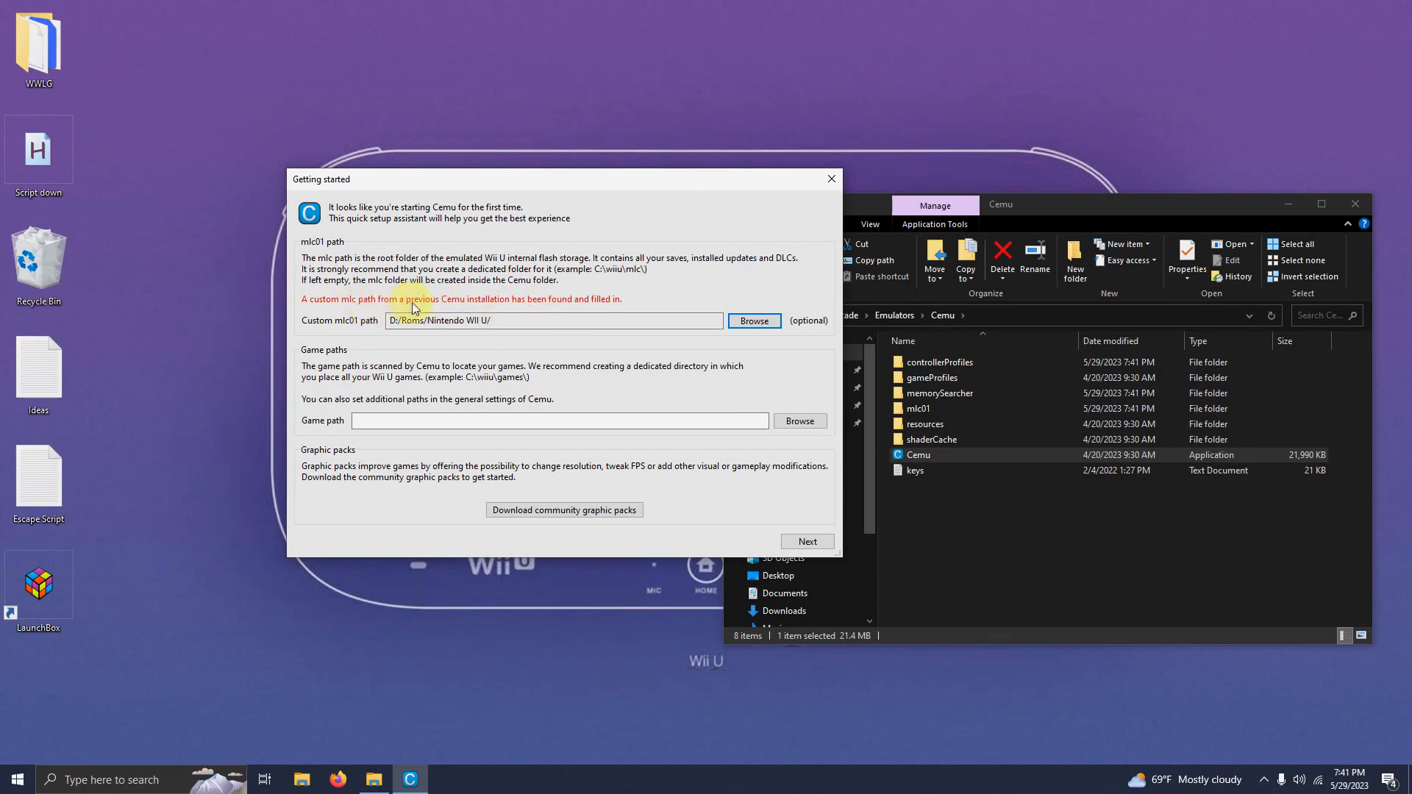
mouse_move(667, 308)
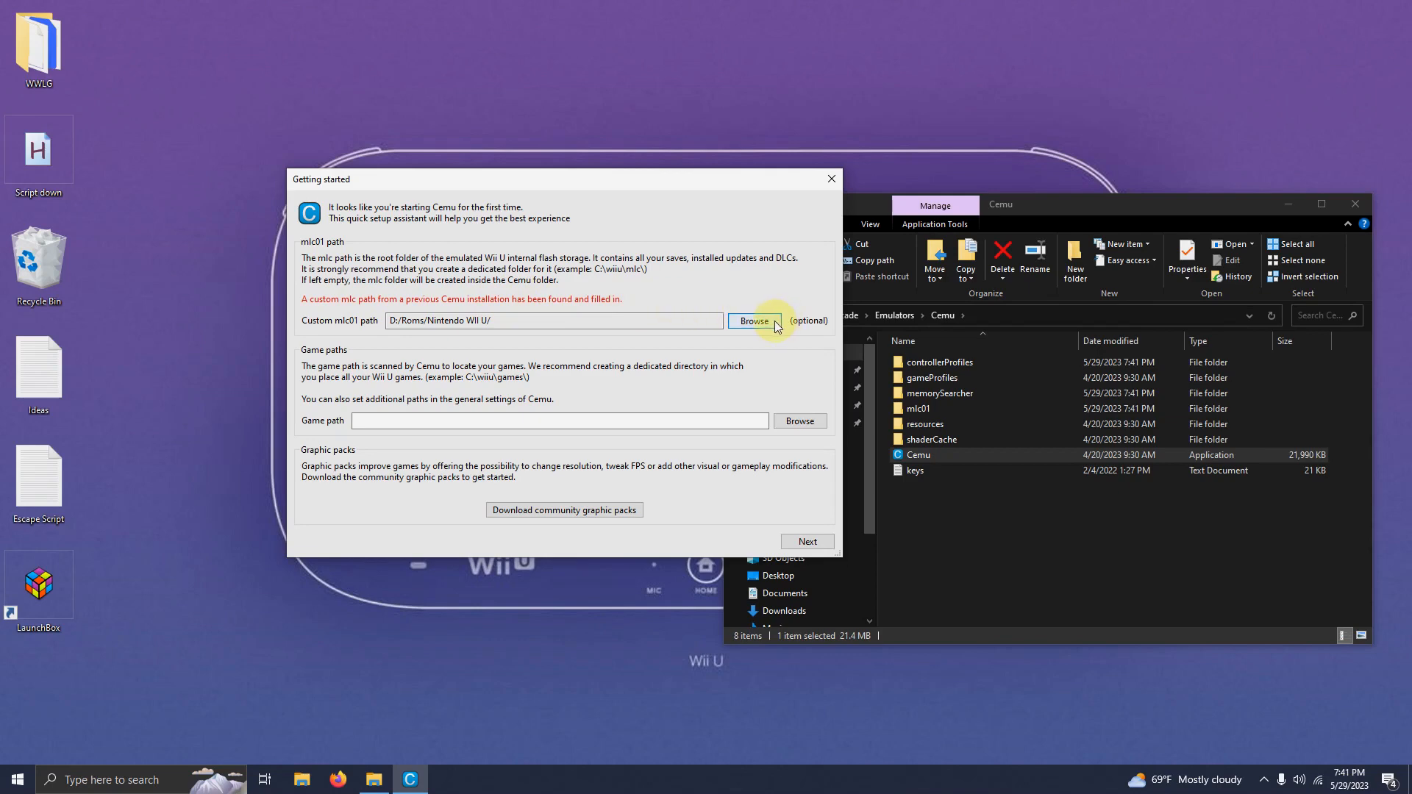
Set Cemu's custom mlc01 path to Desktop\Arcade\Emulators\Cemu\mlc01.
left_click(753, 322)
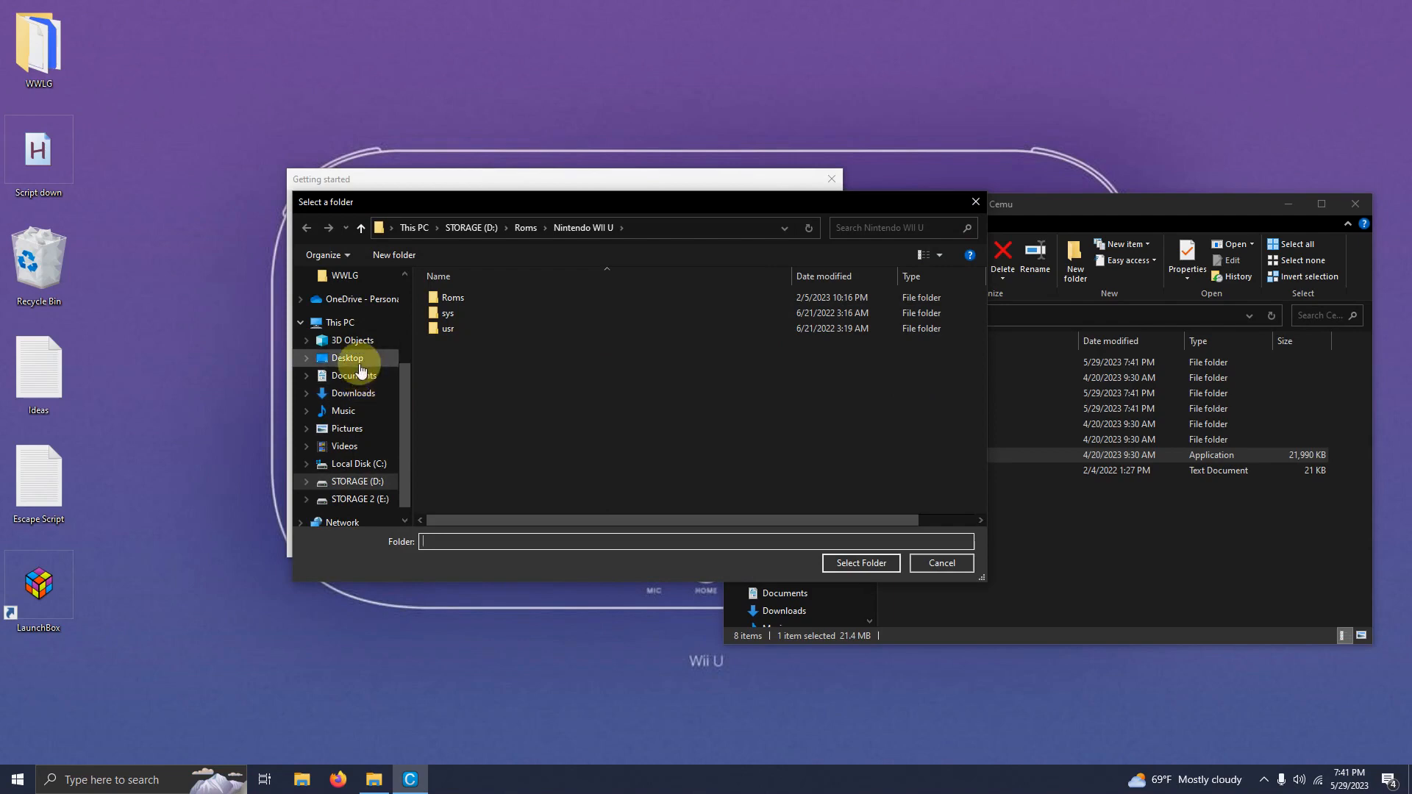
left_click(347, 358)
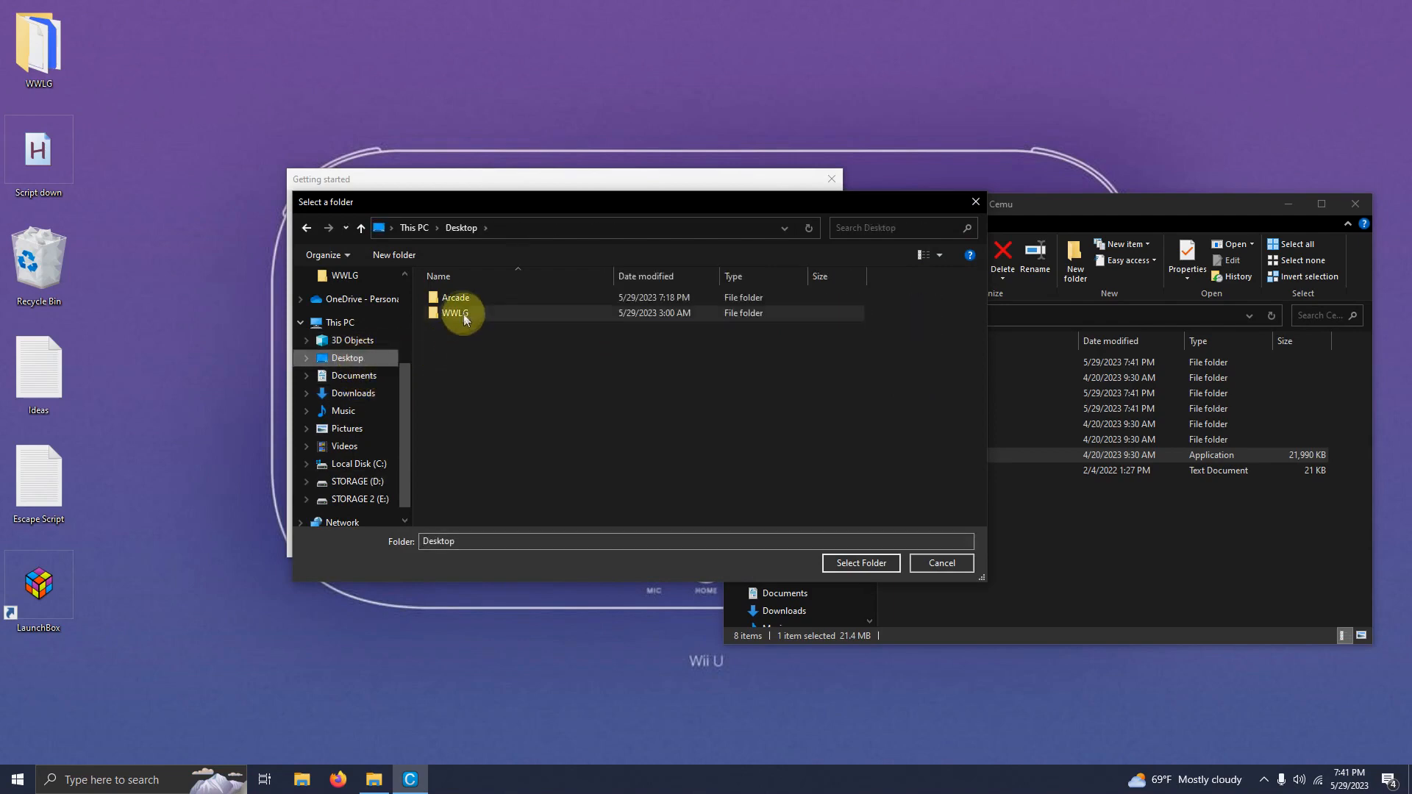
double_click(456, 298)
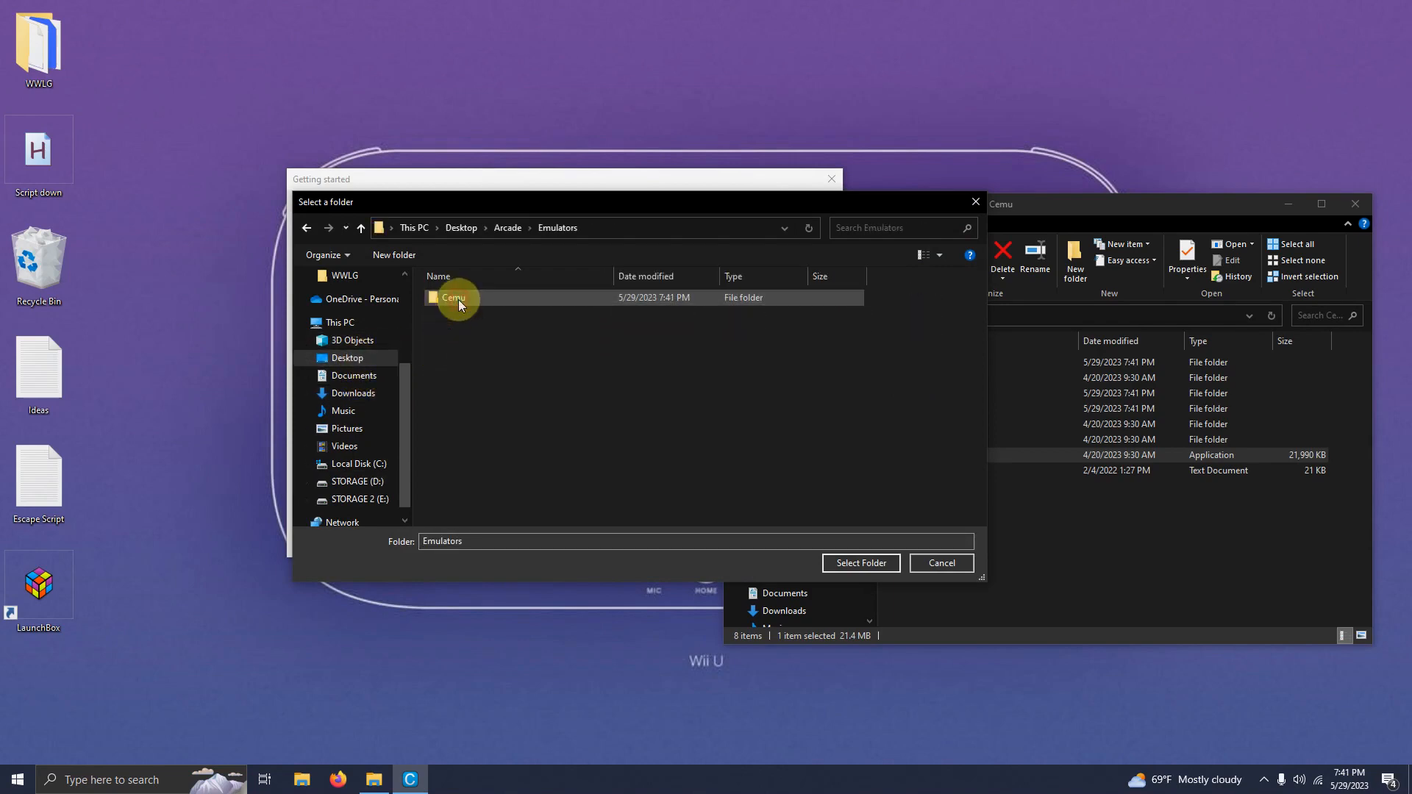
double_click(455, 297)
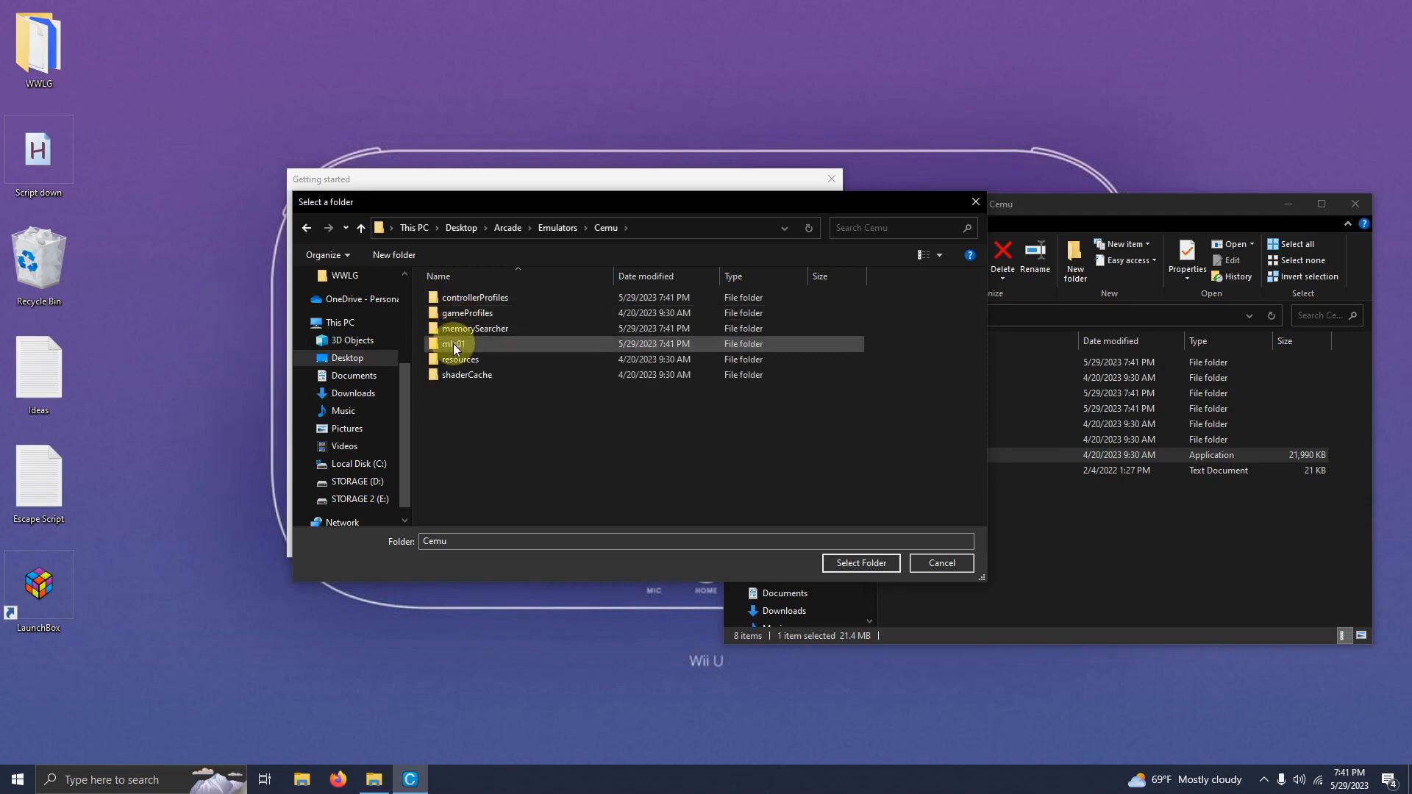
left_click(455, 344)
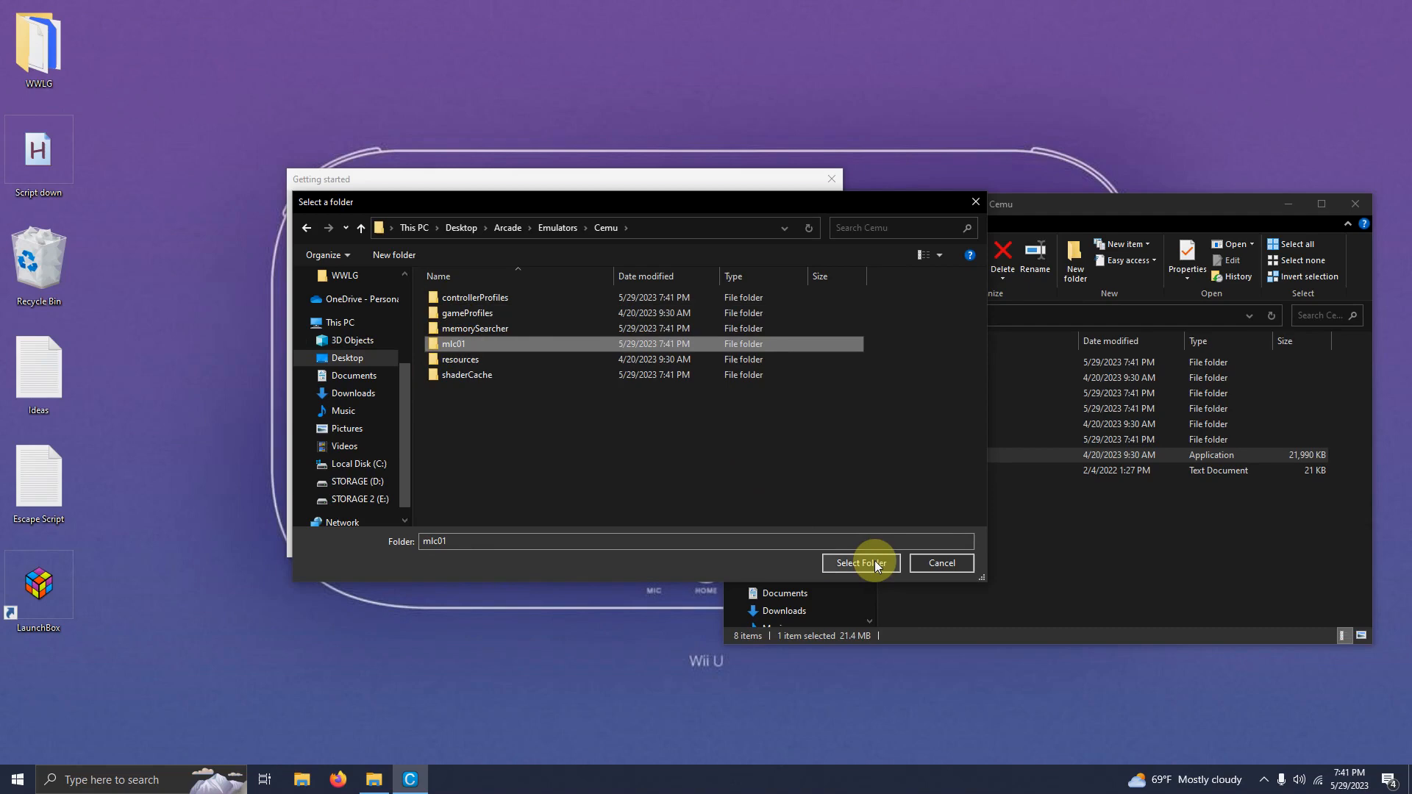
left_click(859, 563)
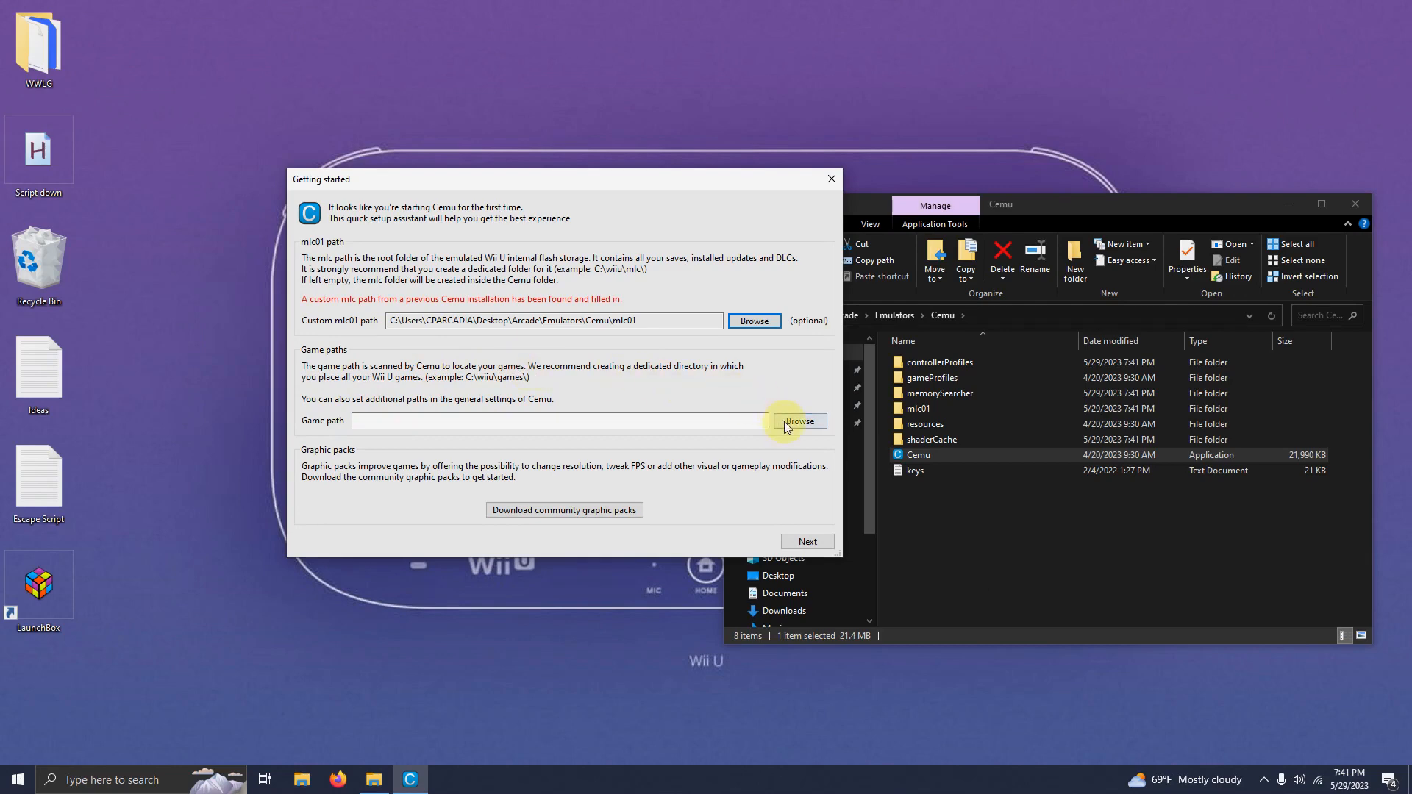
Set Cemu's game path to the Desktop\Arcade\Roms folder.
left_click(799, 422)
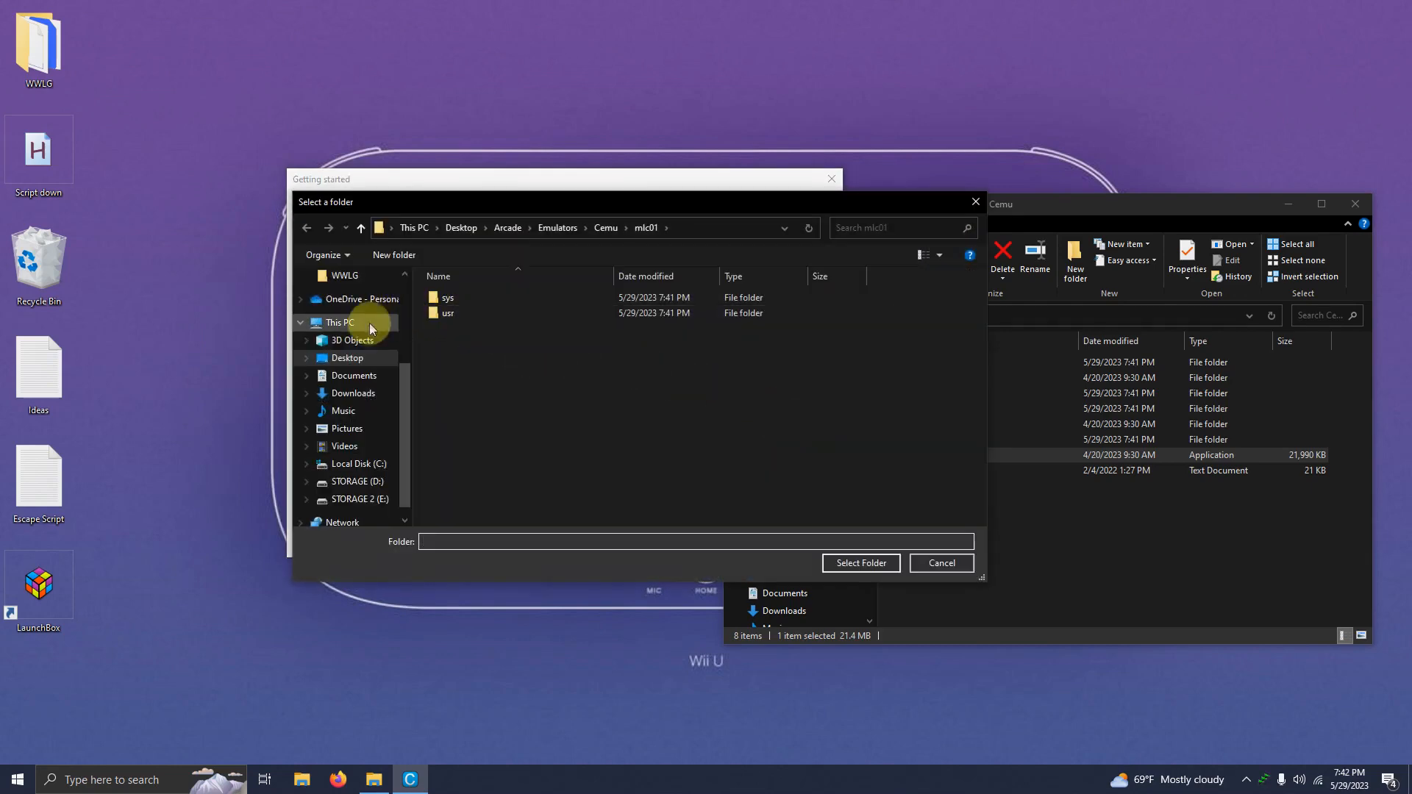
left_click(347, 357)
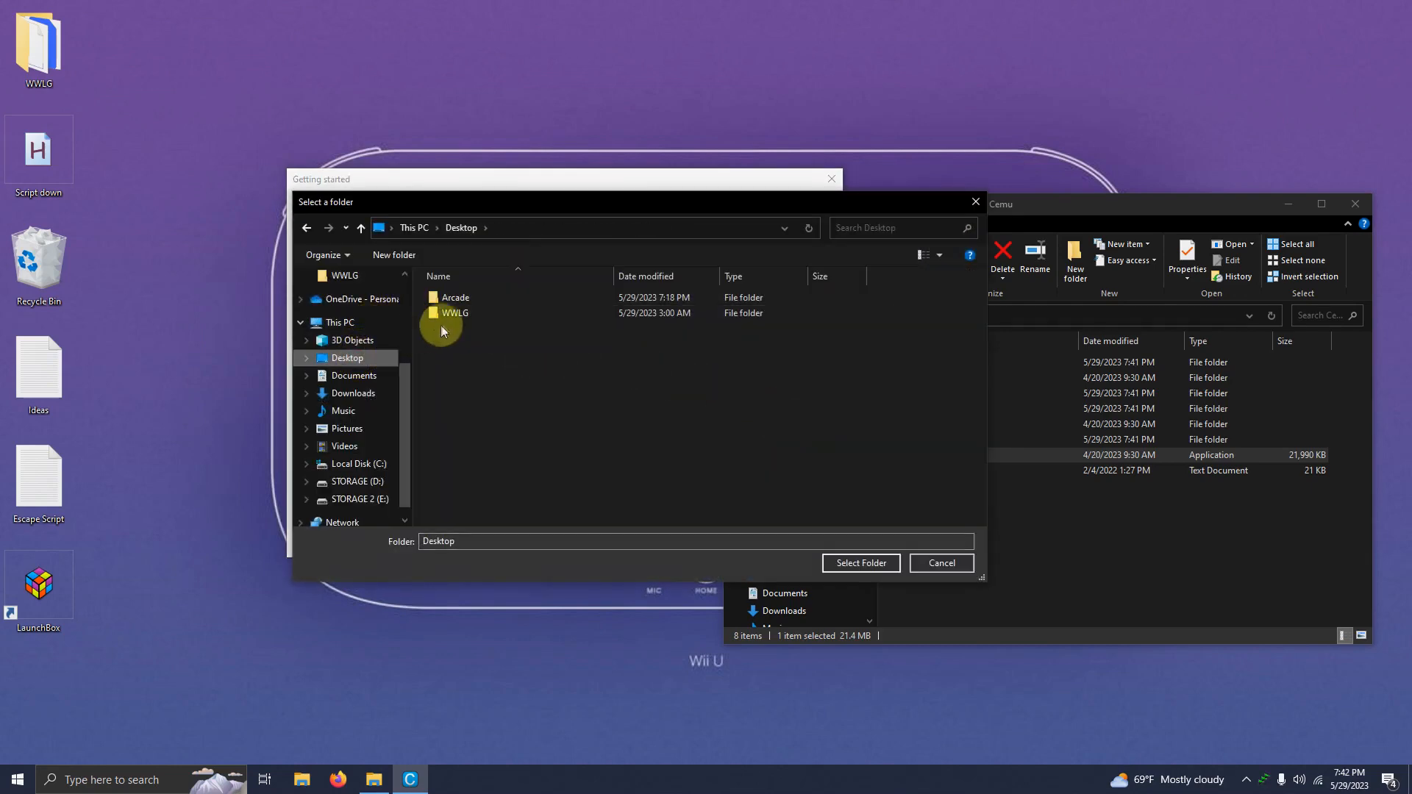
double_click(454, 297)
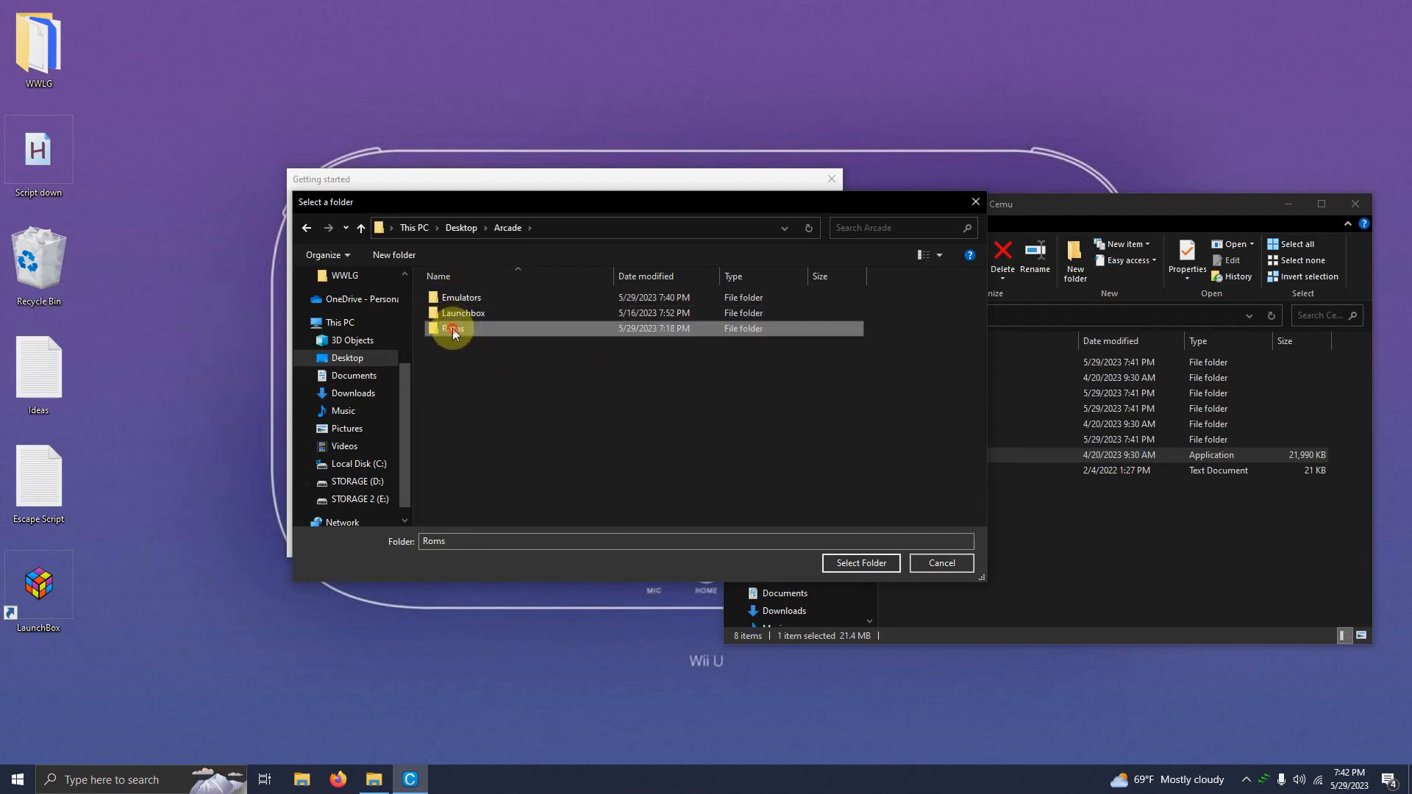
left_click(859, 563)
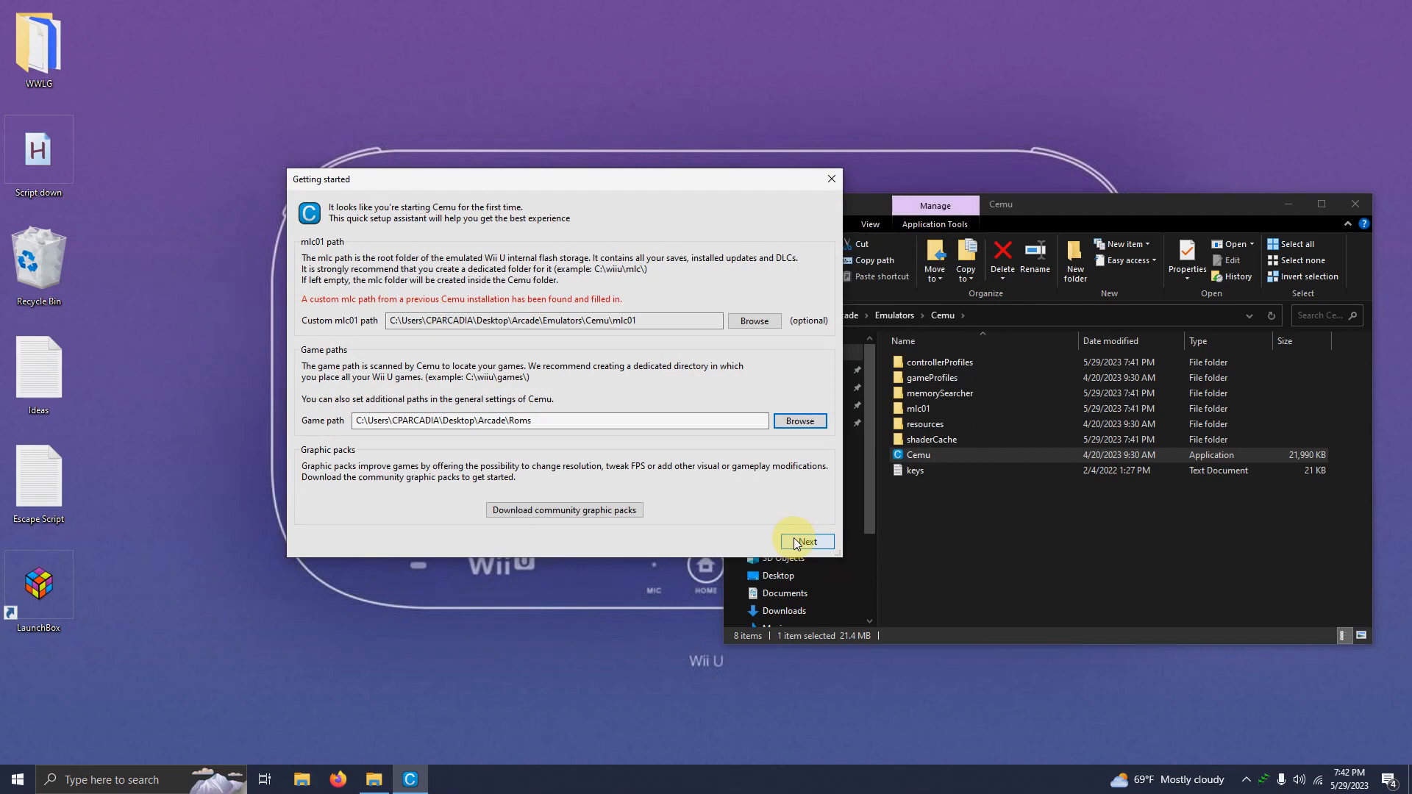
Continue to the next setup page and enable starting games in fullscreen.
left_click(804, 542)
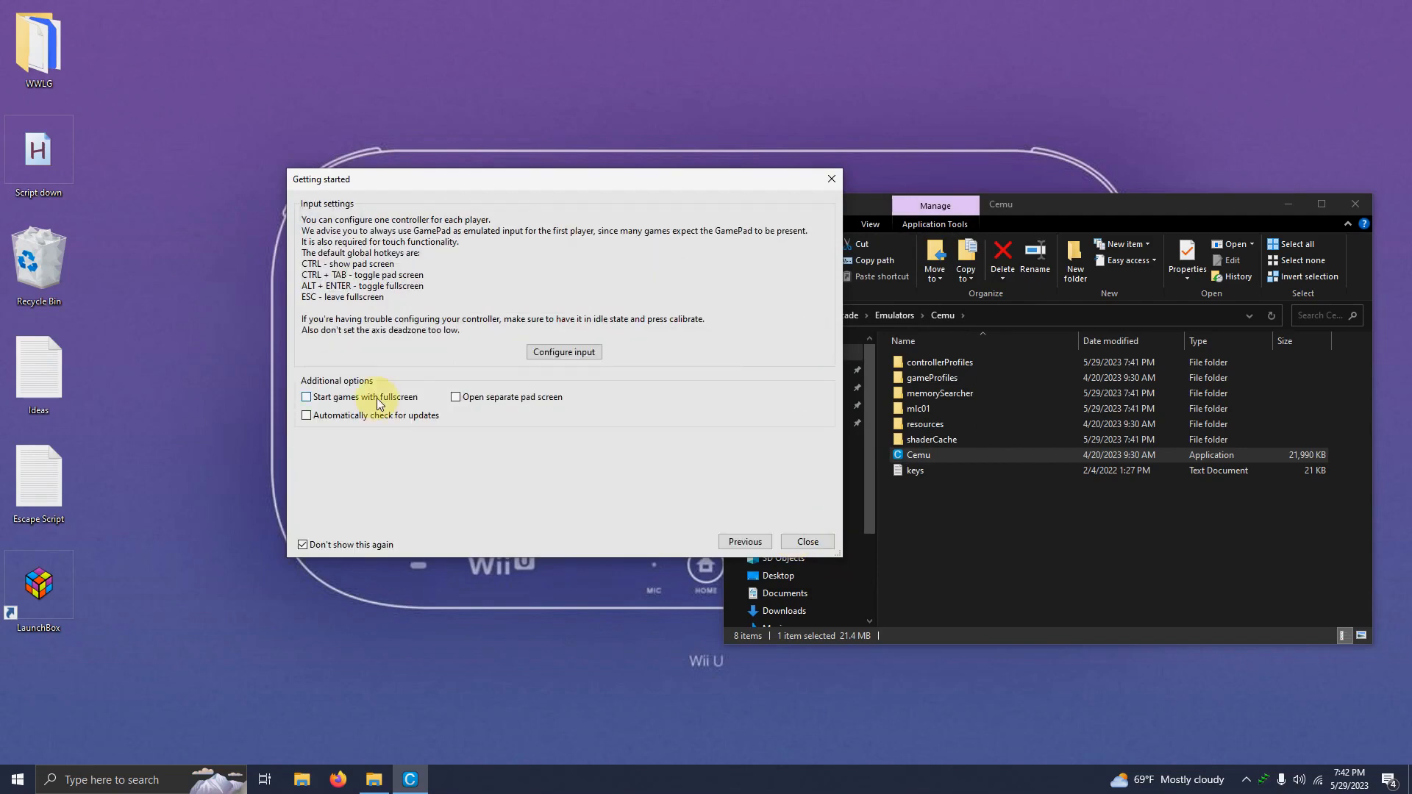
left_click(306, 397)
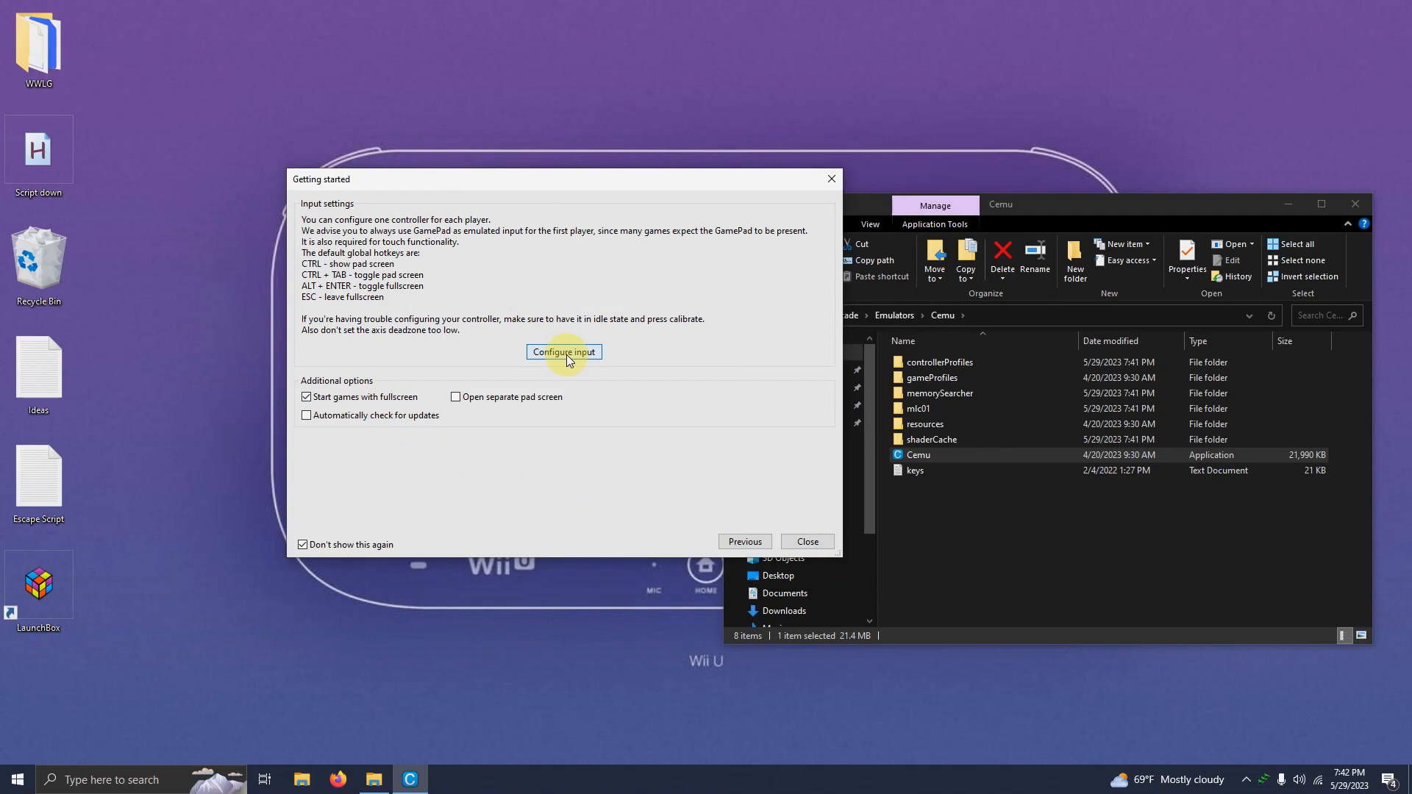
left_click(564, 352)
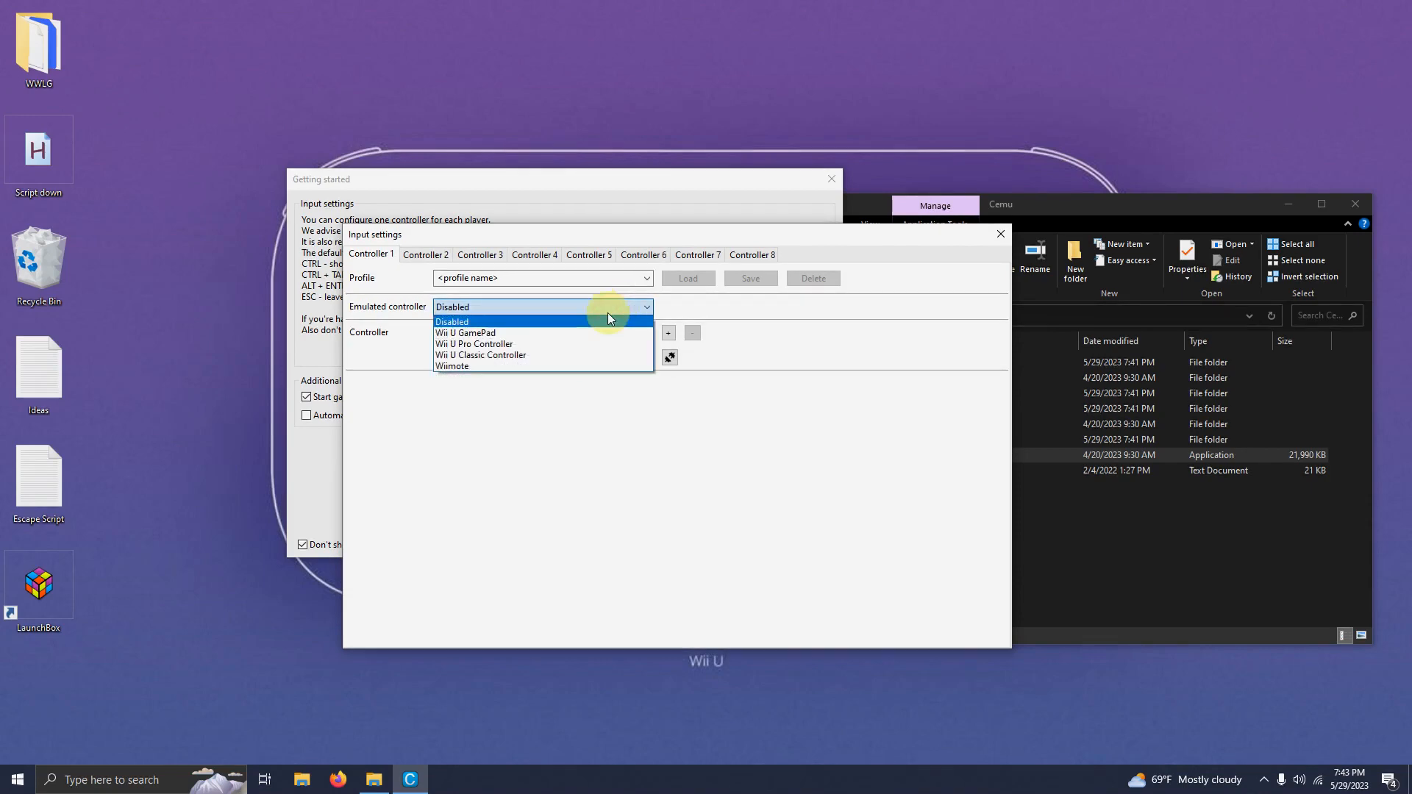
mouse_move(559, 333)
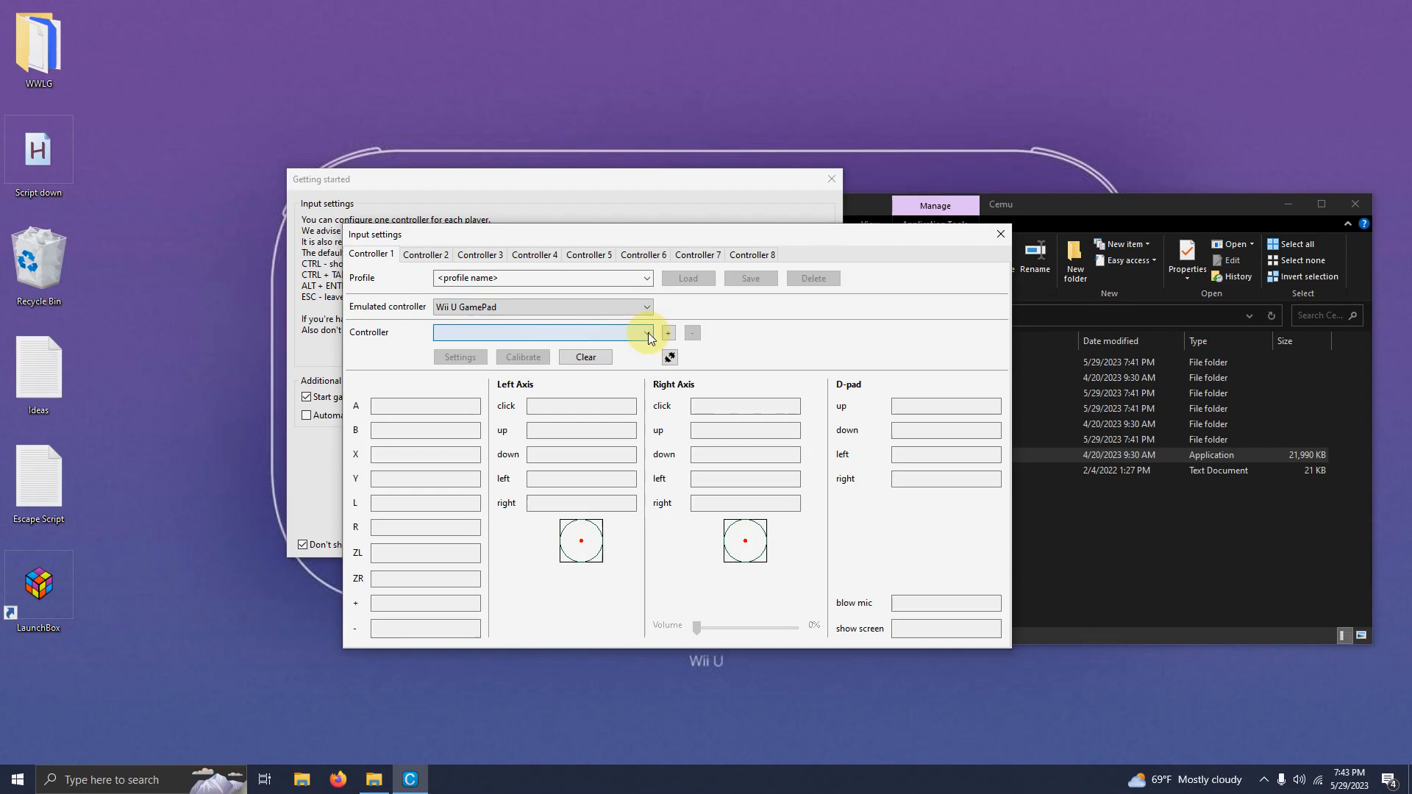
Add the XInput Controller 1 device as the Wii U GamePad for player one and close input settings.
left_click(647, 332)
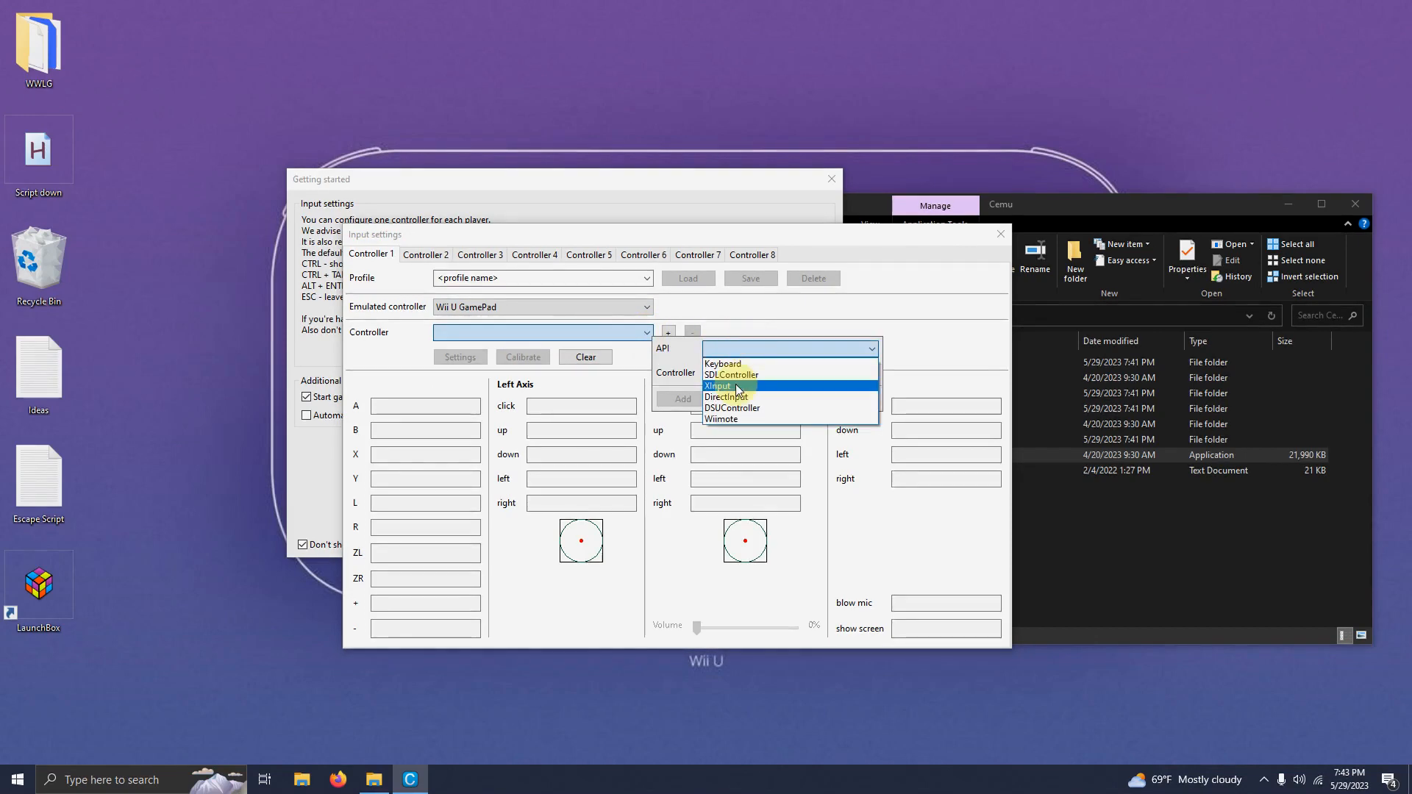
left_click(716, 385)
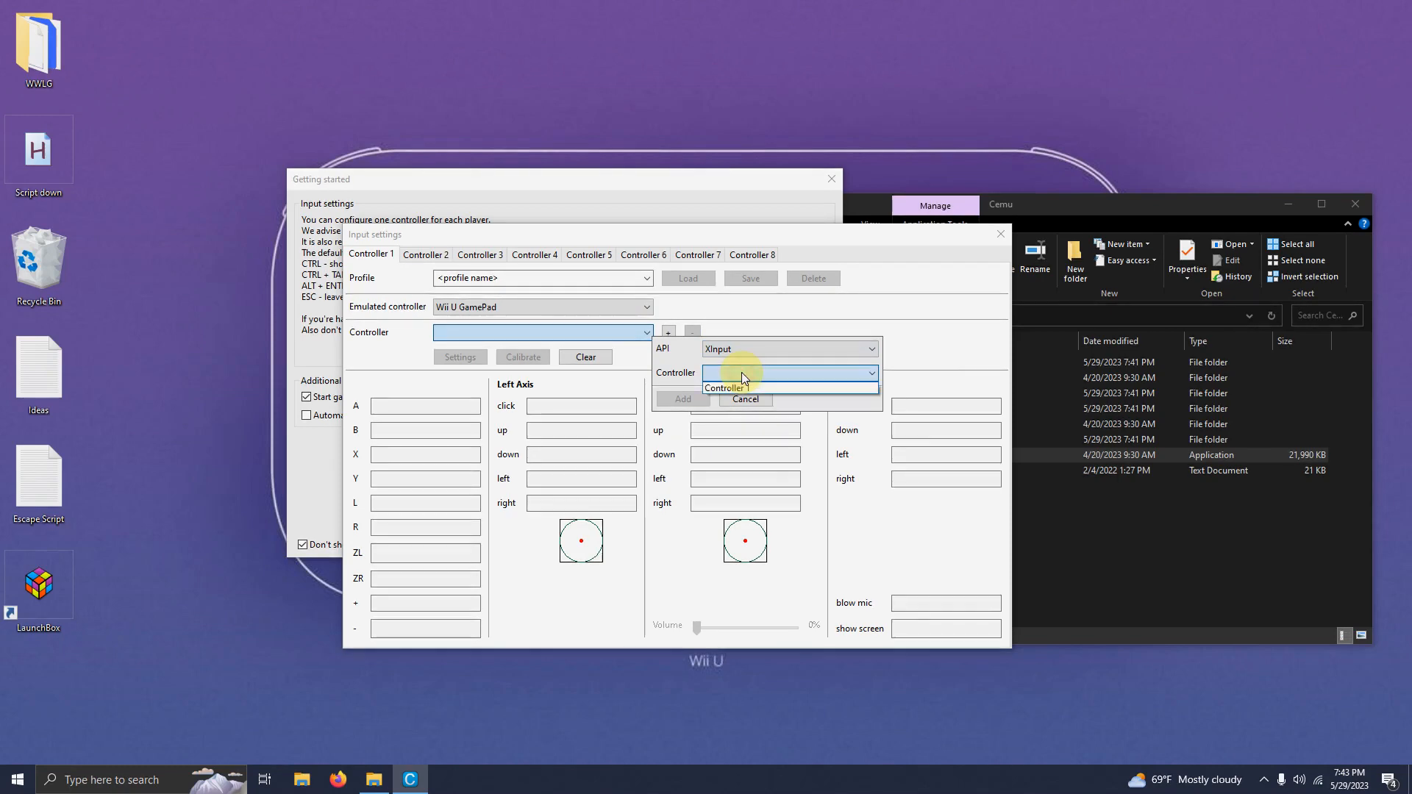
left_click(727, 387)
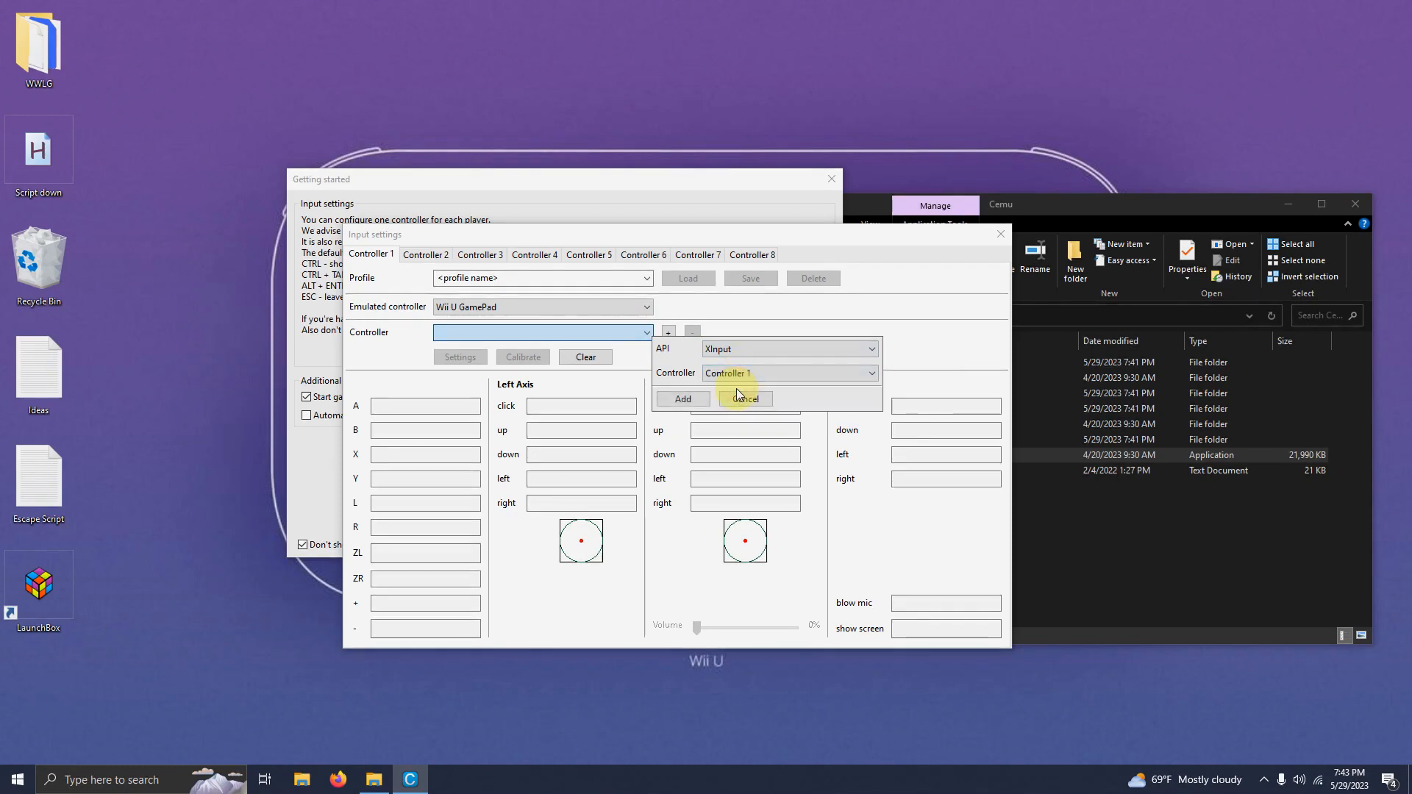
left_click(681, 399)
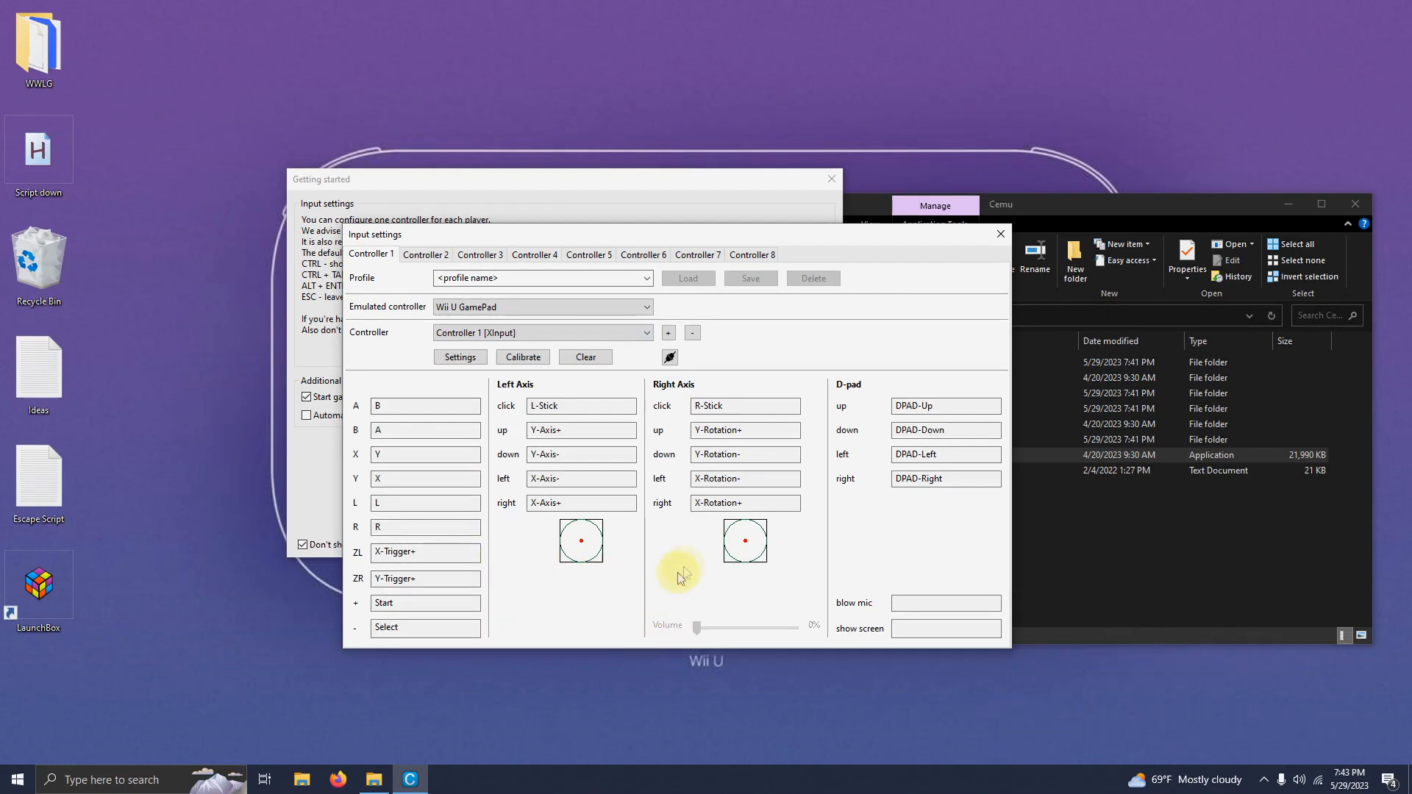
left_click(998, 234)
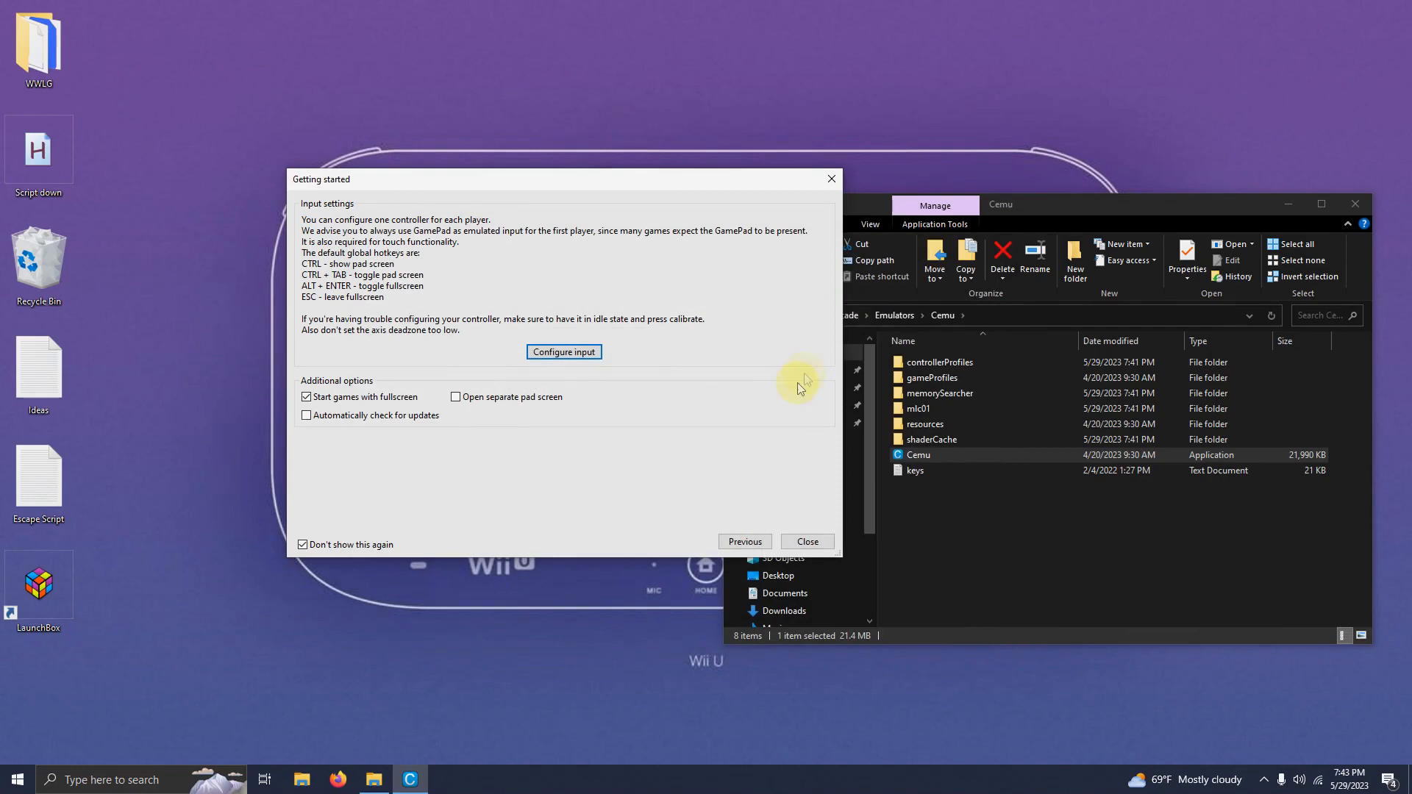
left_click(806, 542)
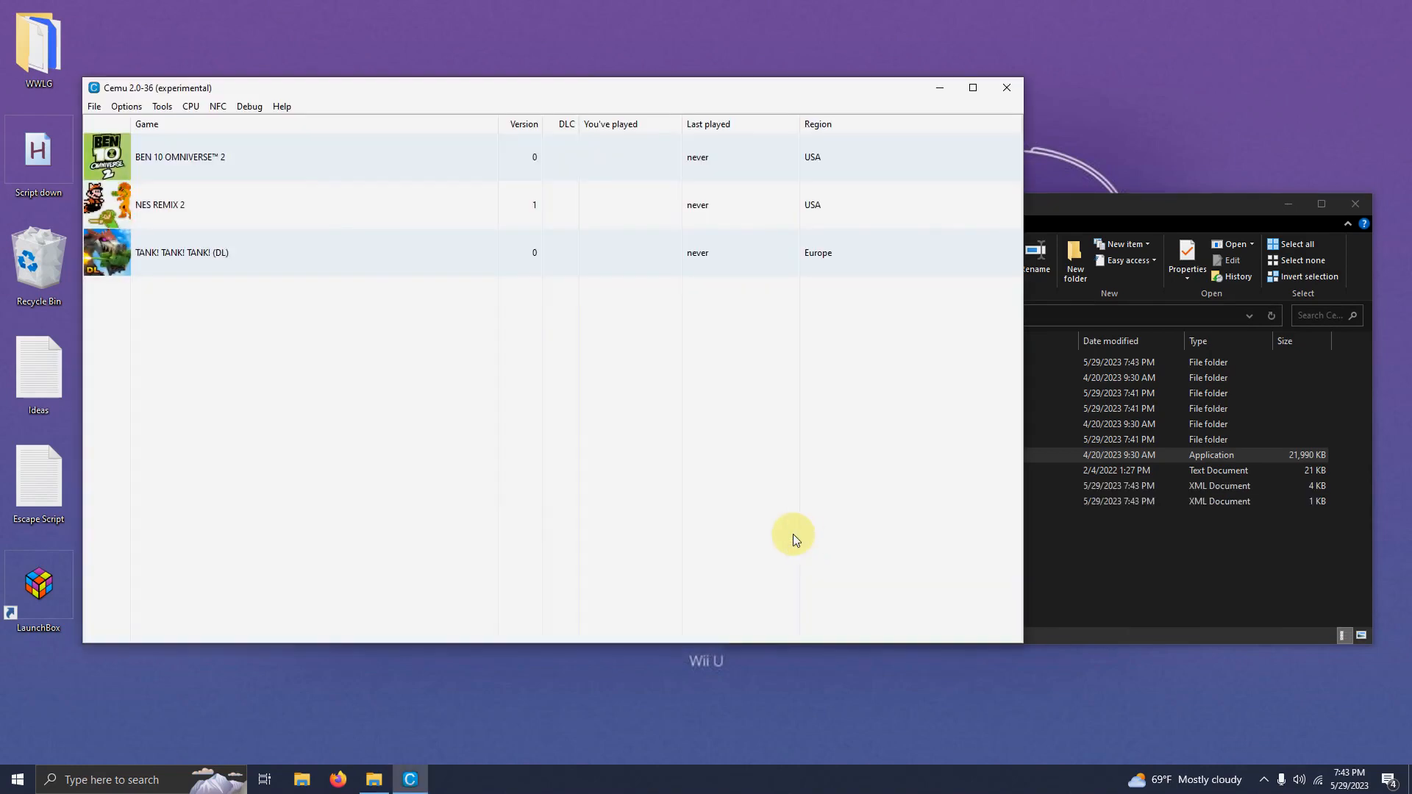
Run Help > Check for updates and install the newest Cemu version.
left_click(281, 106)
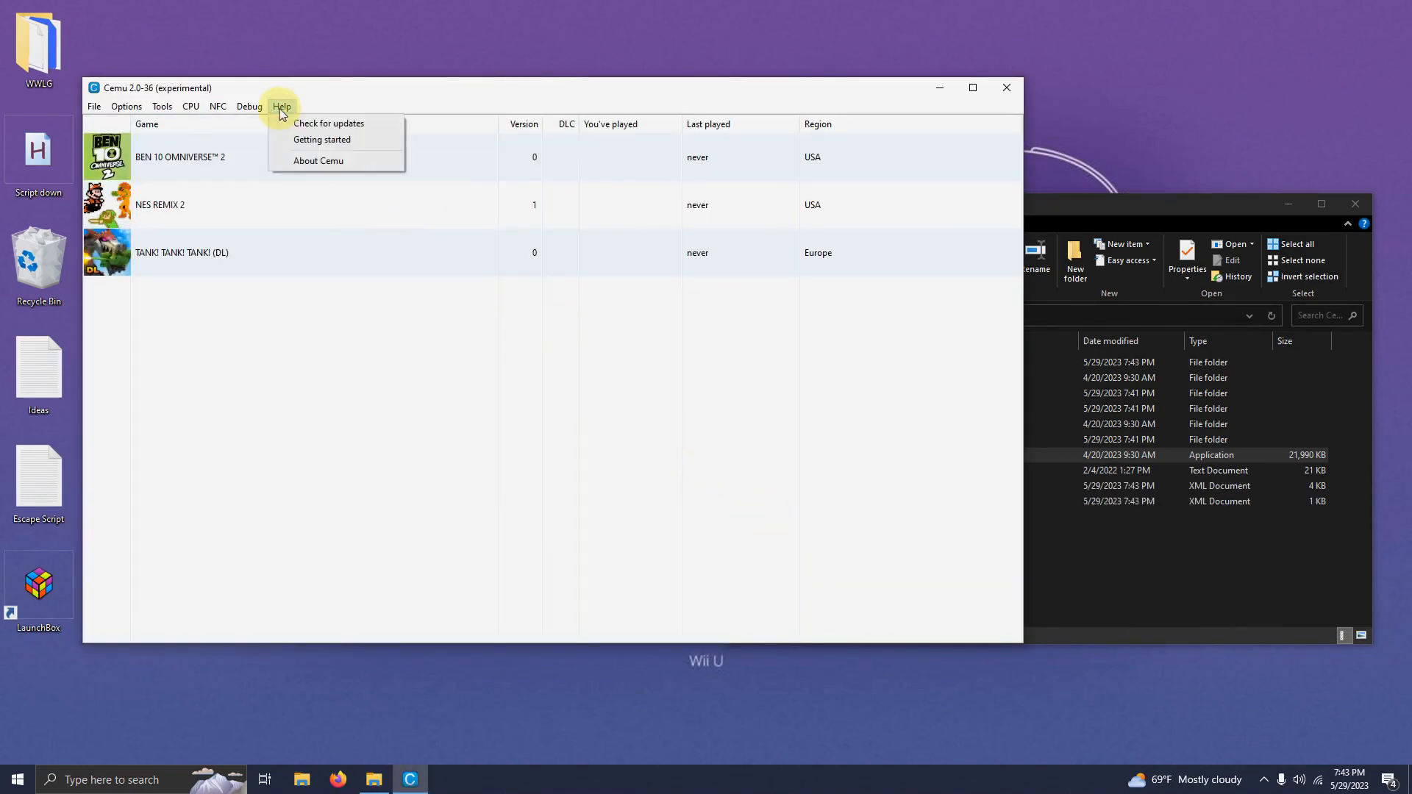
left_click(328, 124)
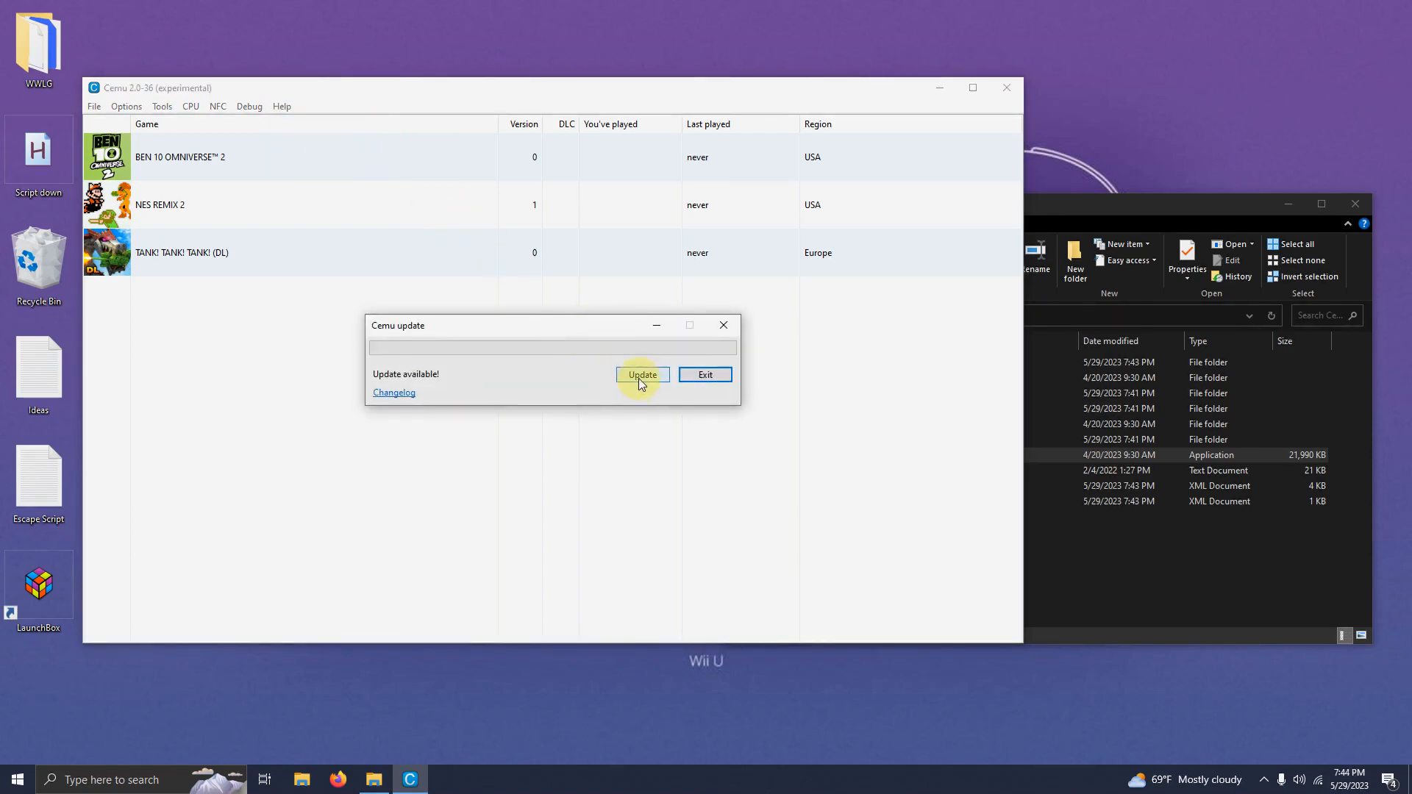
left_click(642, 375)
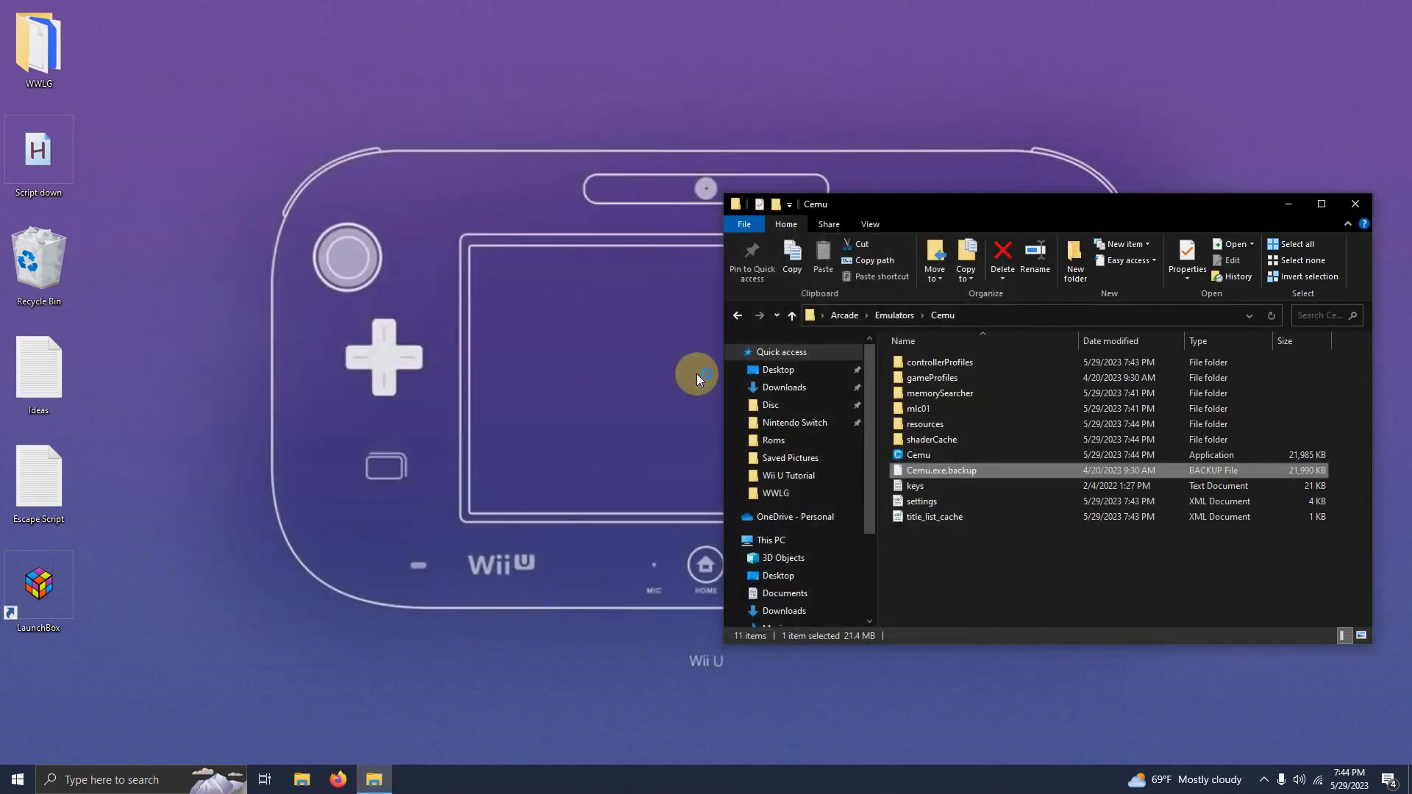
mouse_move(1072, 169)
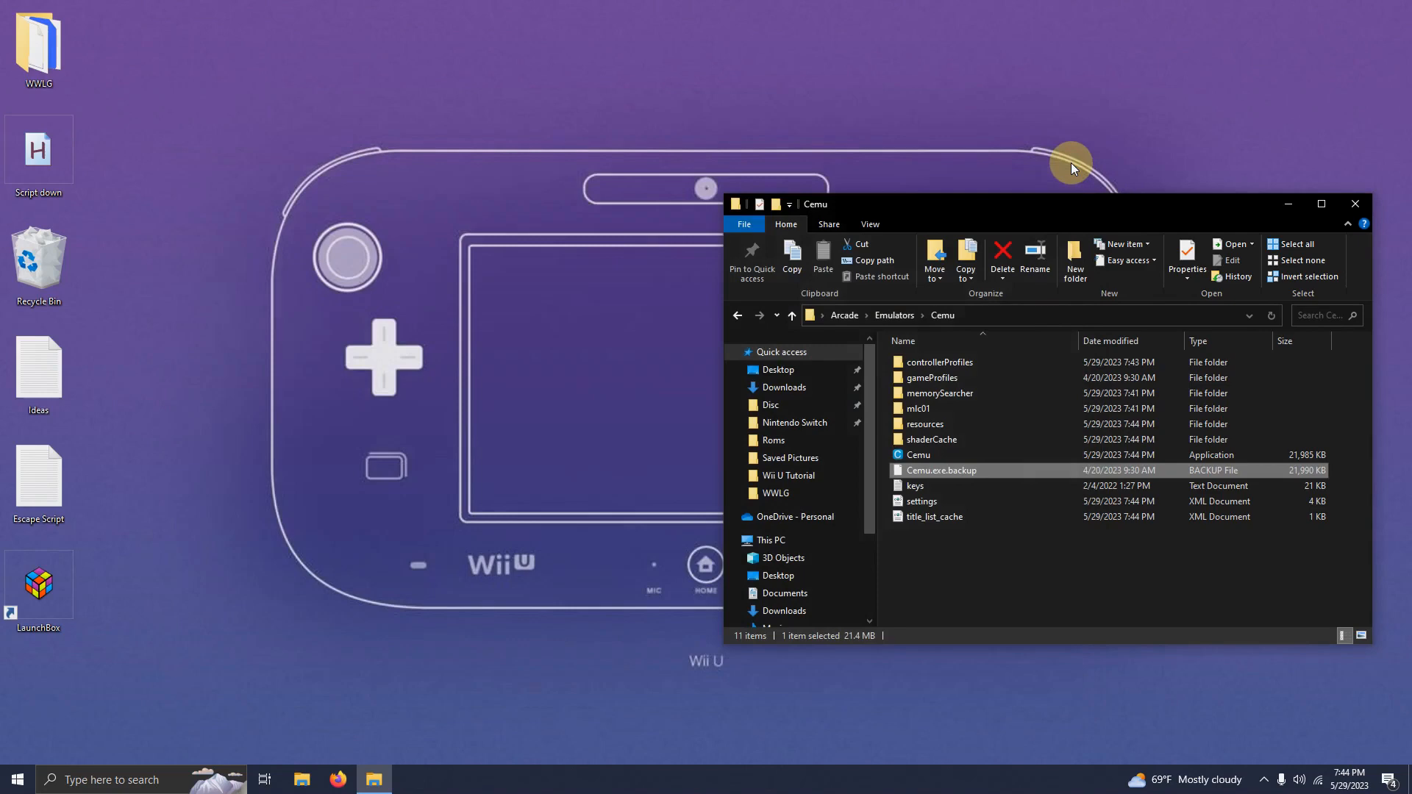
mouse_move(1354, 203)
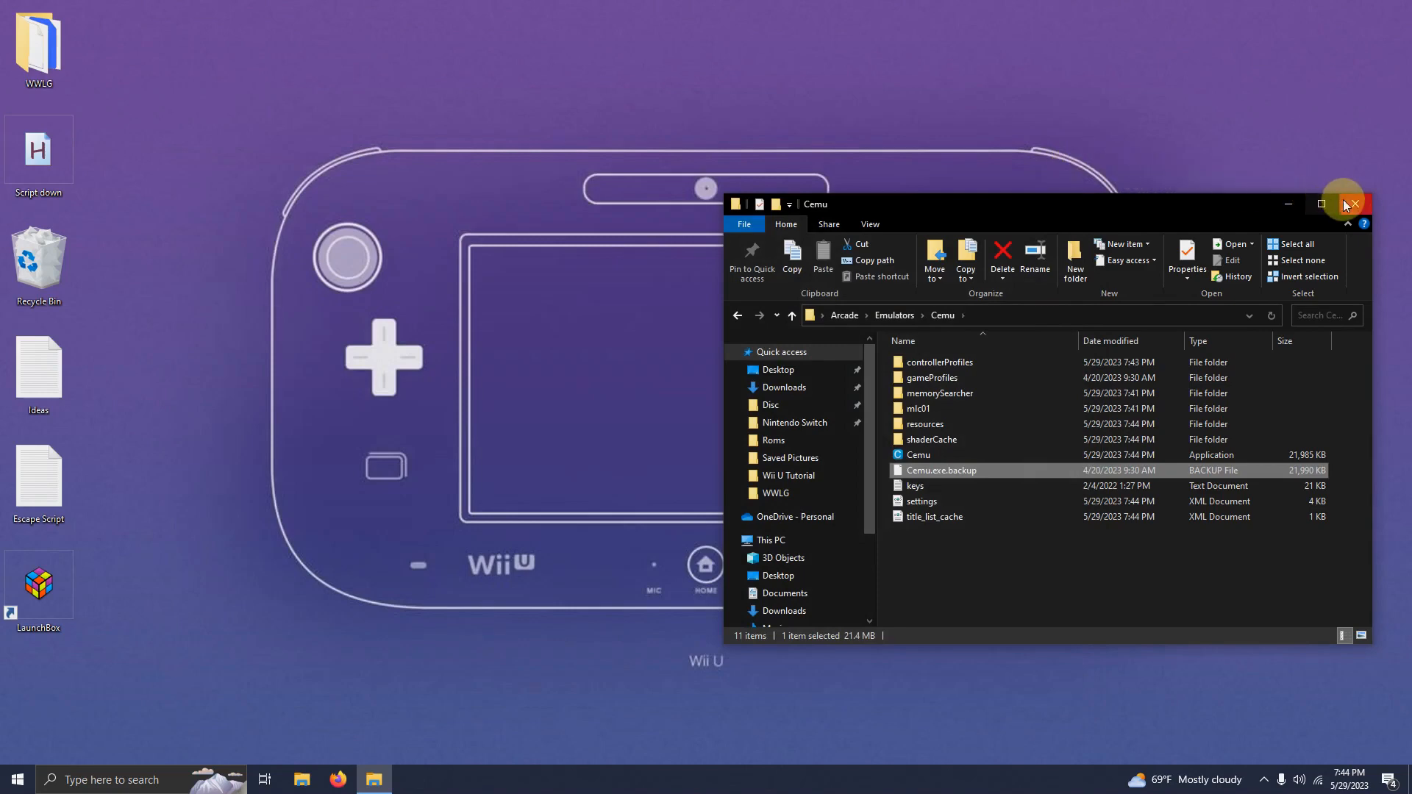
Close the Cemu folder window and start LaunchBox from its desktop shortcut.
left_click(1350, 203)
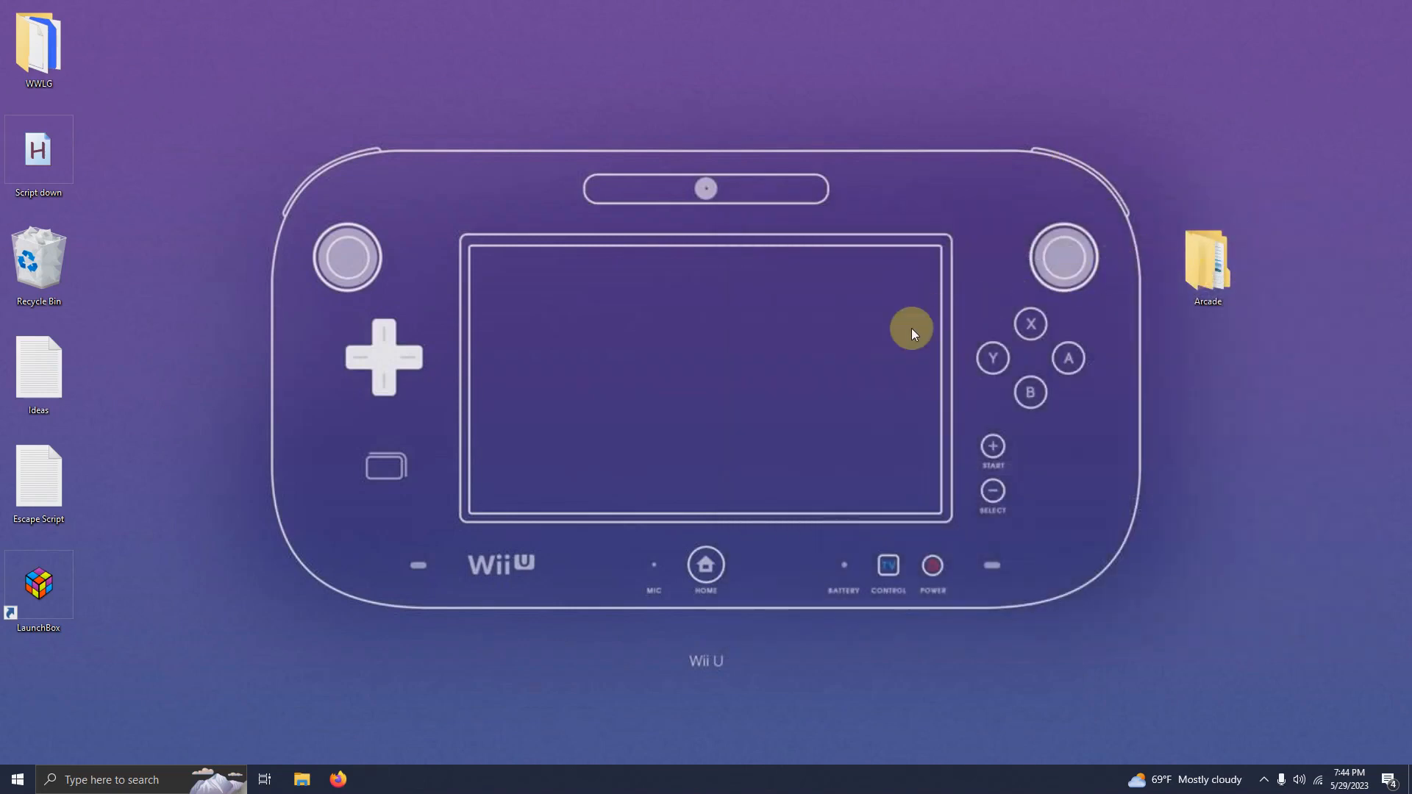
double_click(37, 584)
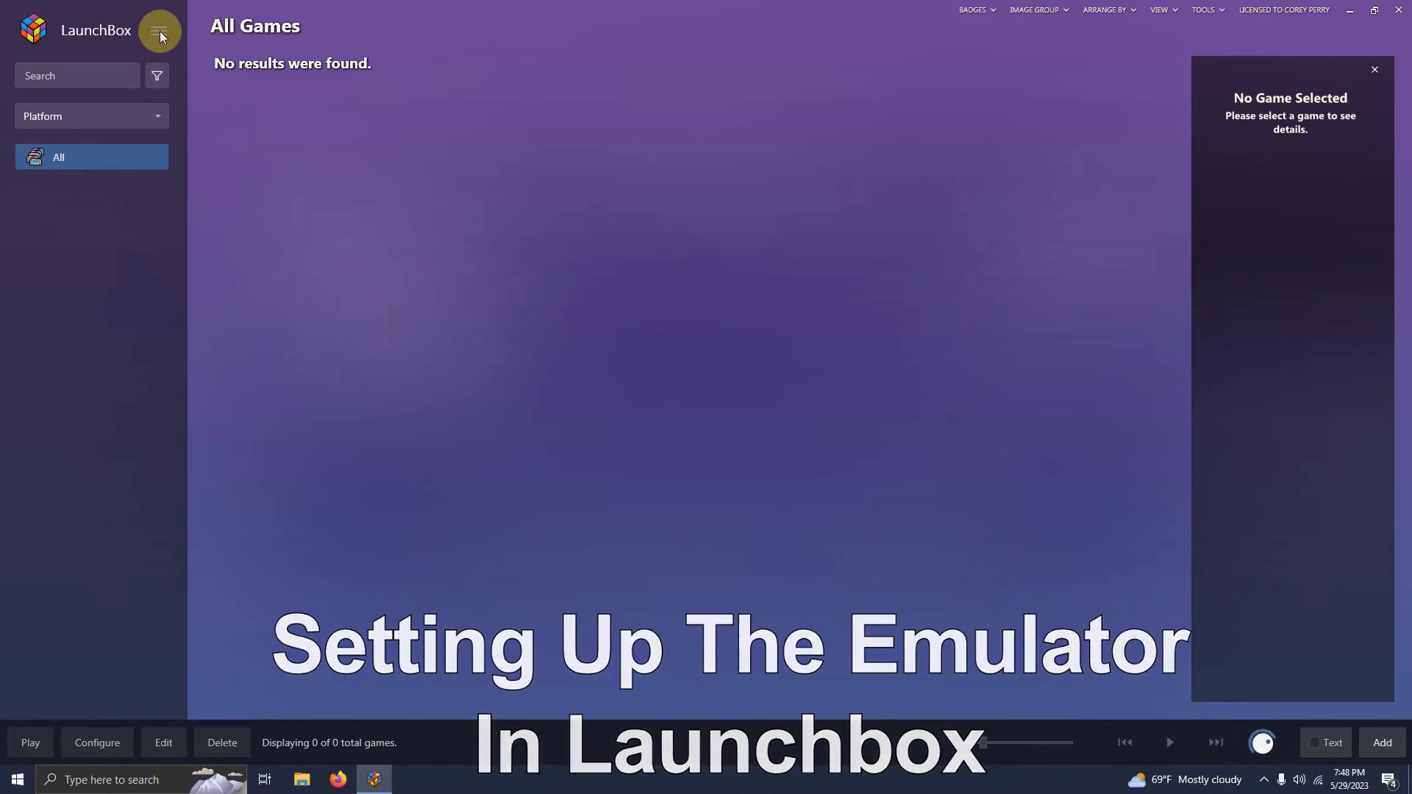
Start adding a new emulator named Cemu through Manage Emulators.
left_click(159, 31)
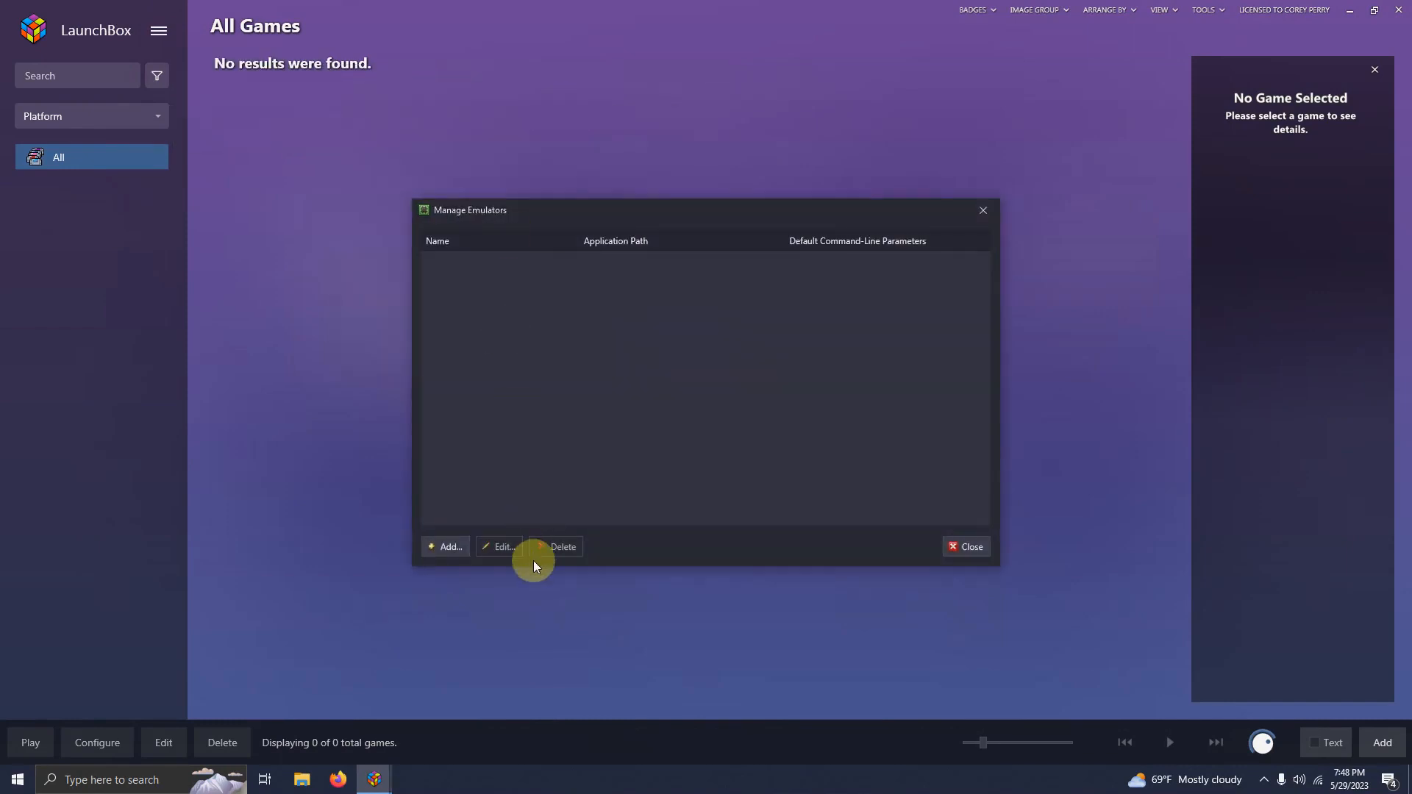
left_click(447, 547)
type("Cemu")
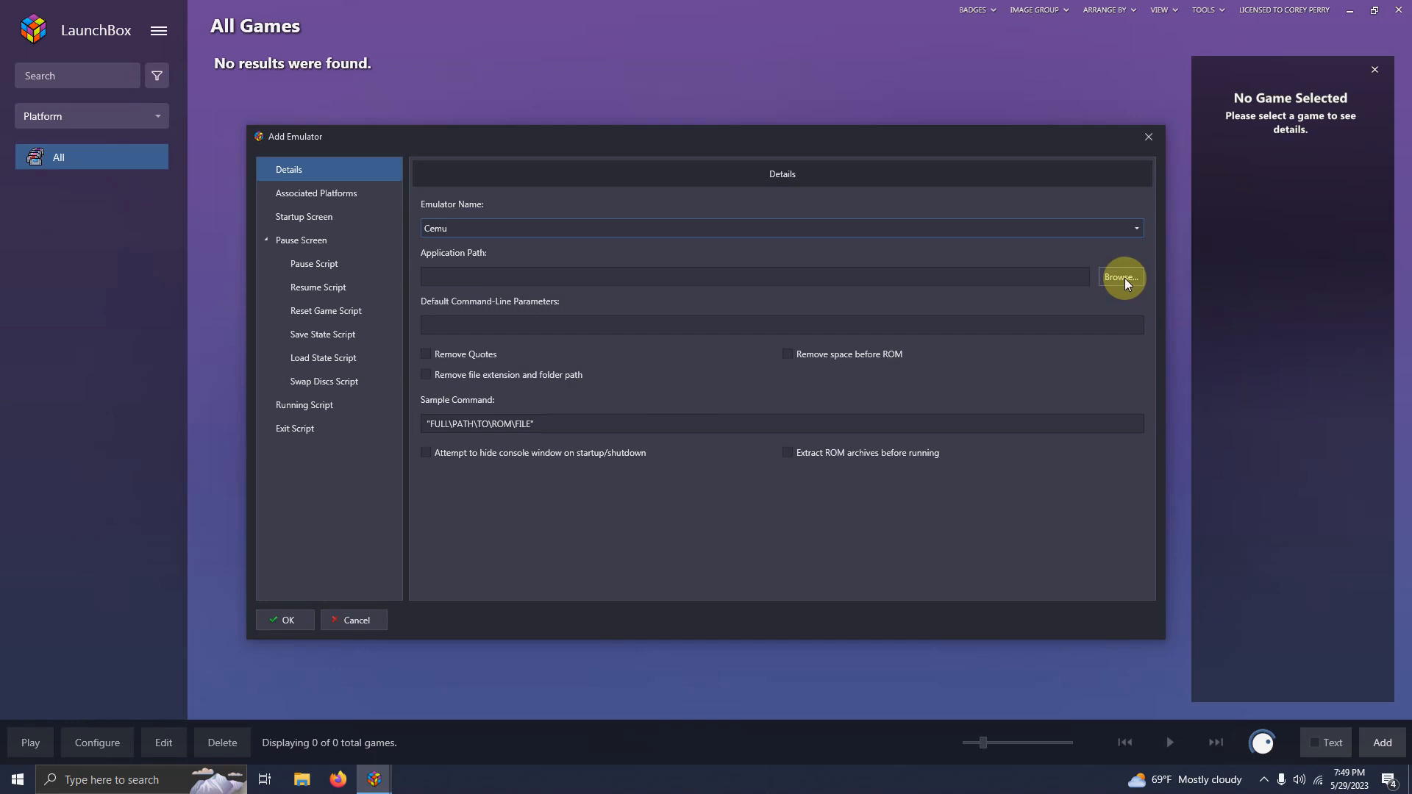
Point the emulator at Emulators\Cemu\Cemu.exe and confirm Nintendo Wii U as its default platform.
left_click(1121, 278)
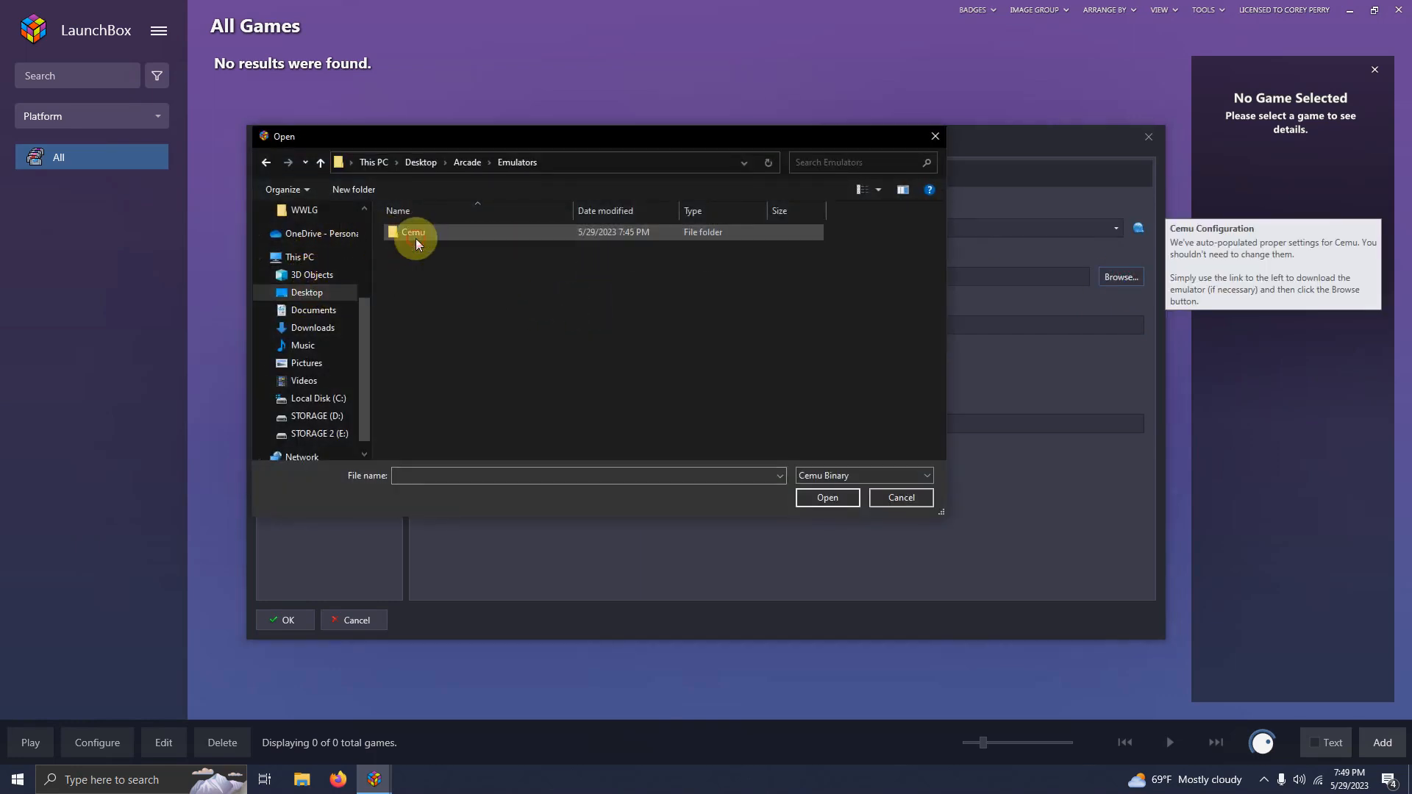
double_click(413, 232)
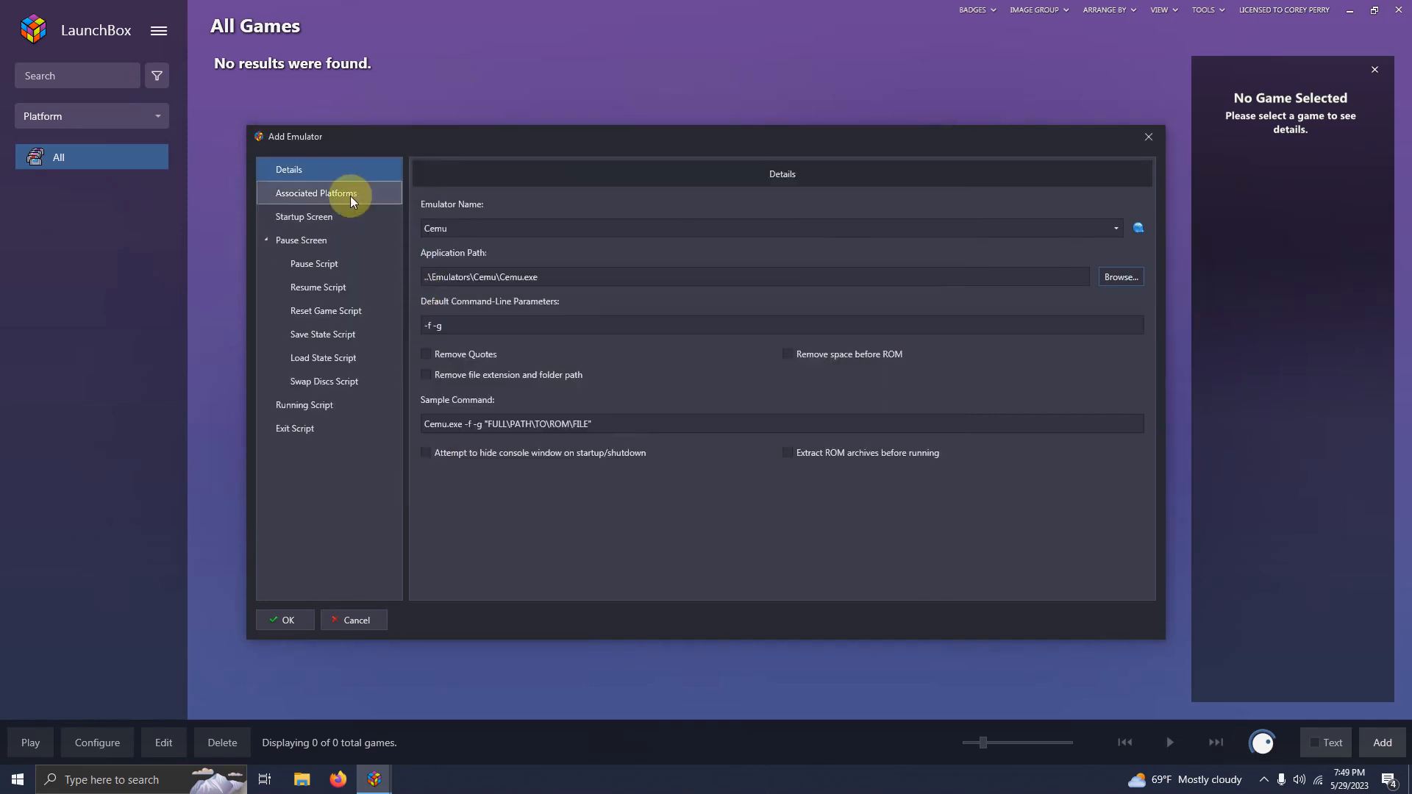
left_click(315, 192)
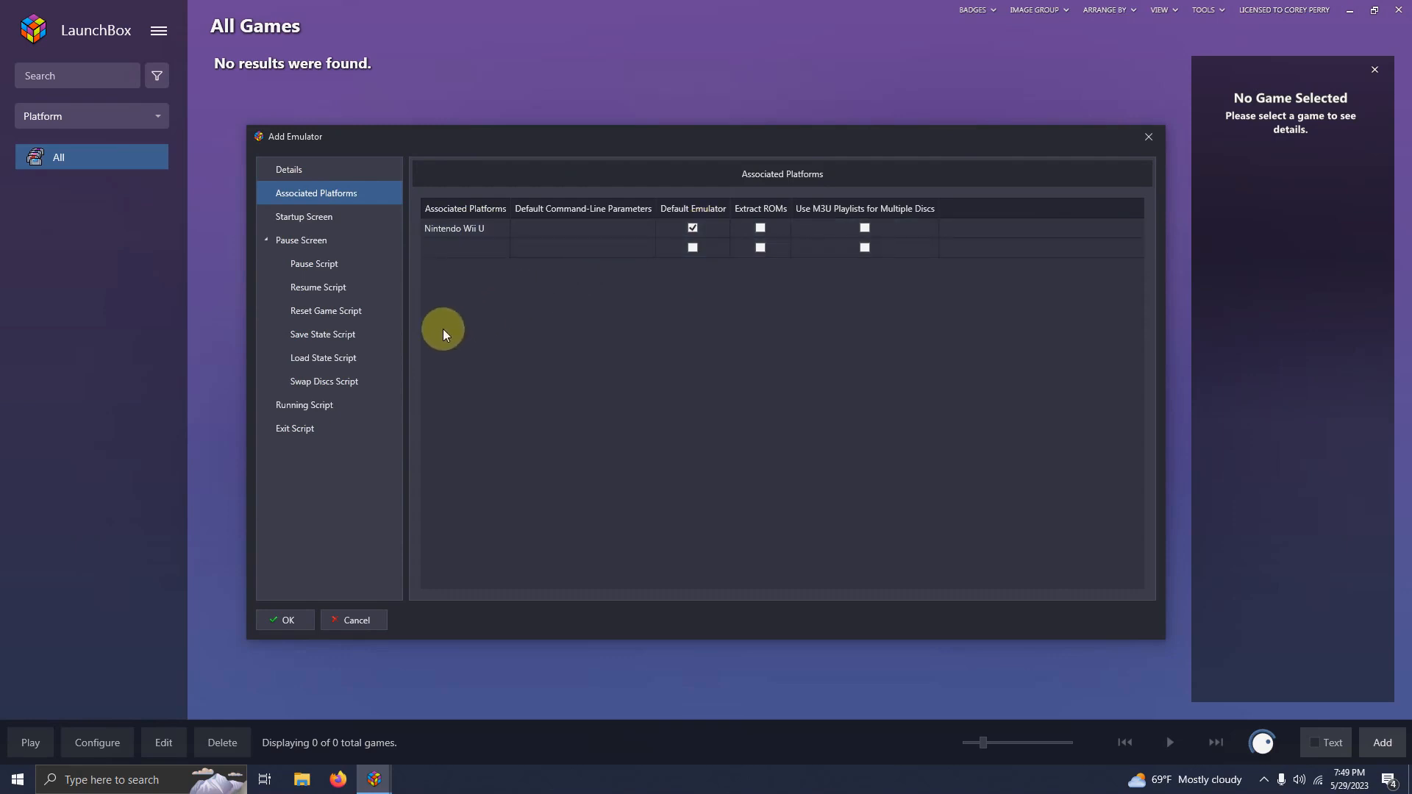
Review the Escape-to-close running script and save the Cemu emulator entry.
left_click(303, 404)
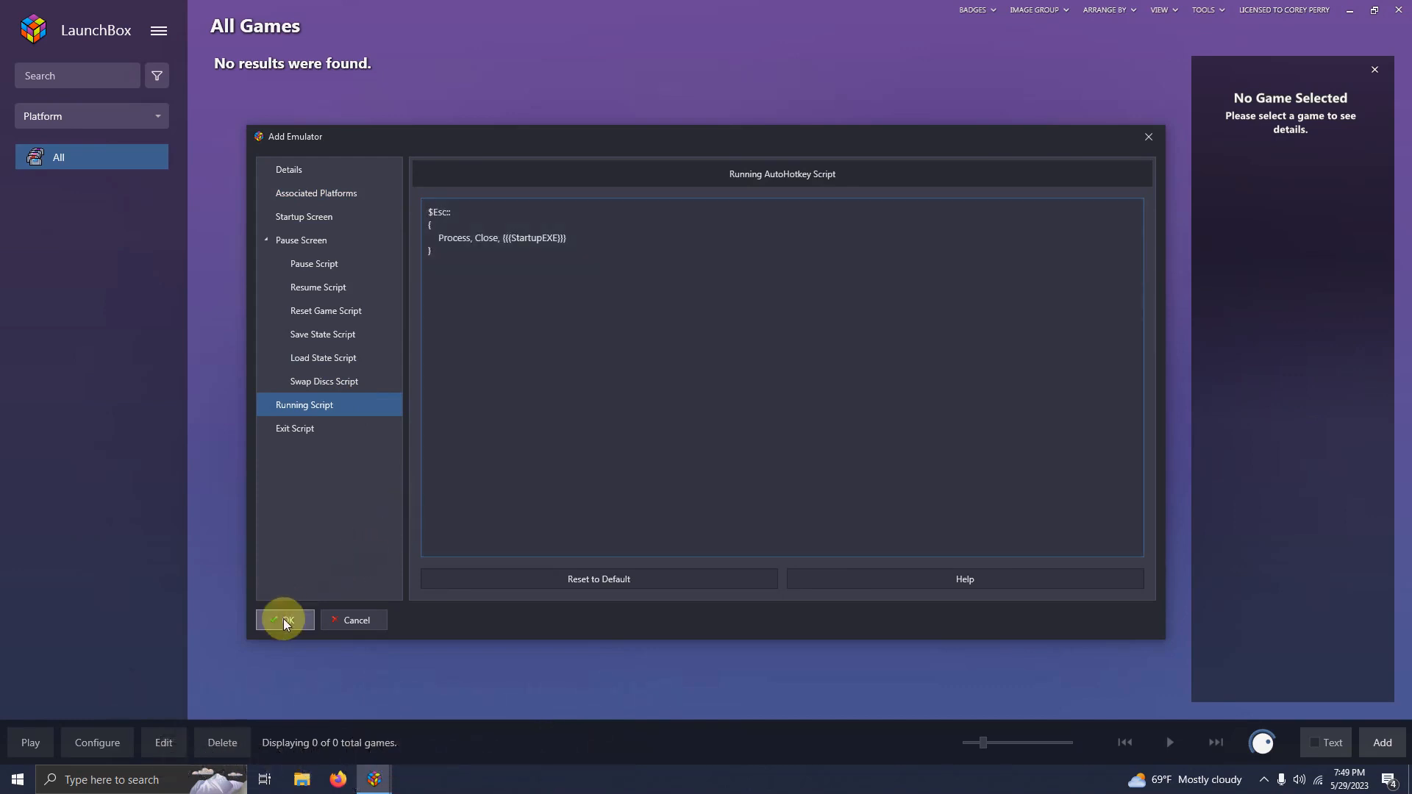
left_click(284, 619)
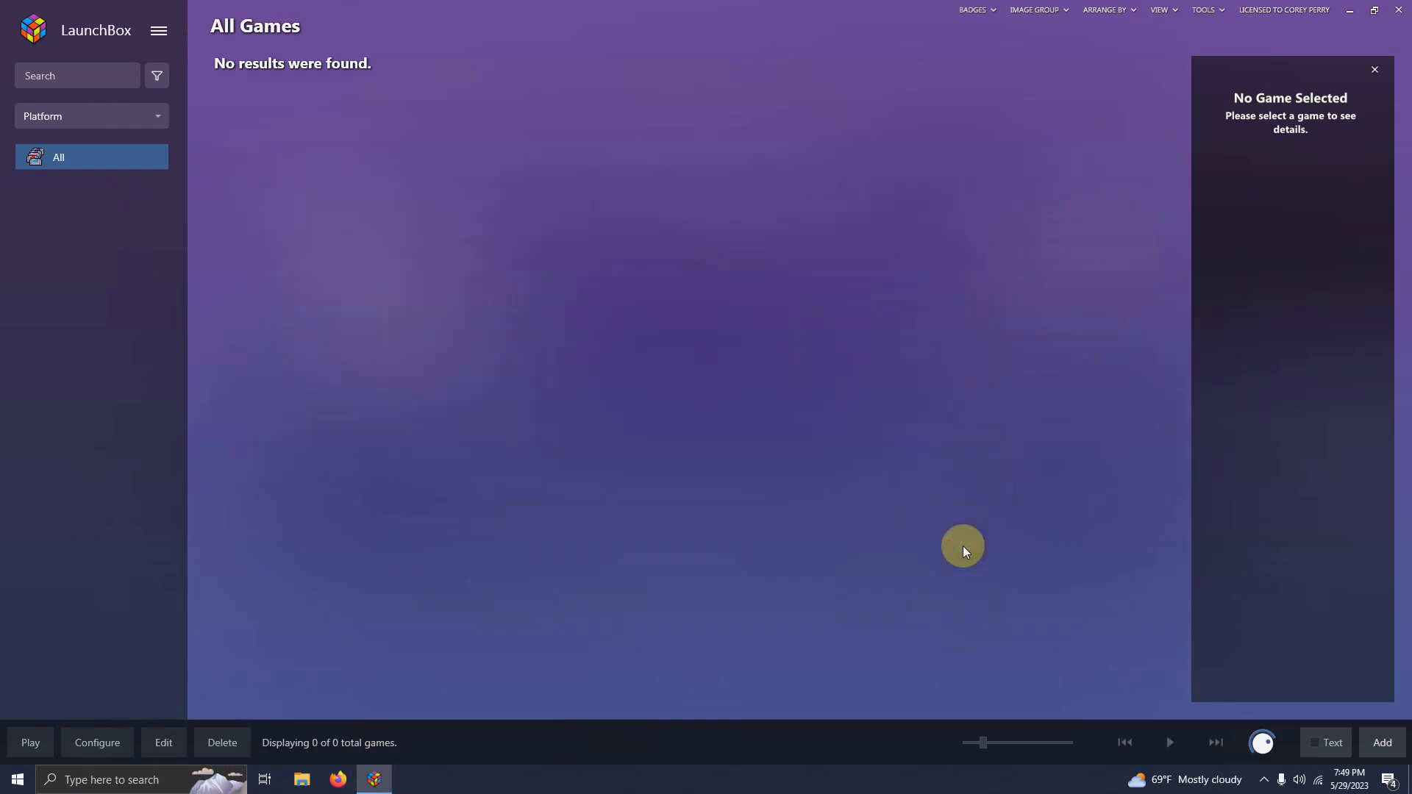
mouse_move(734, 281)
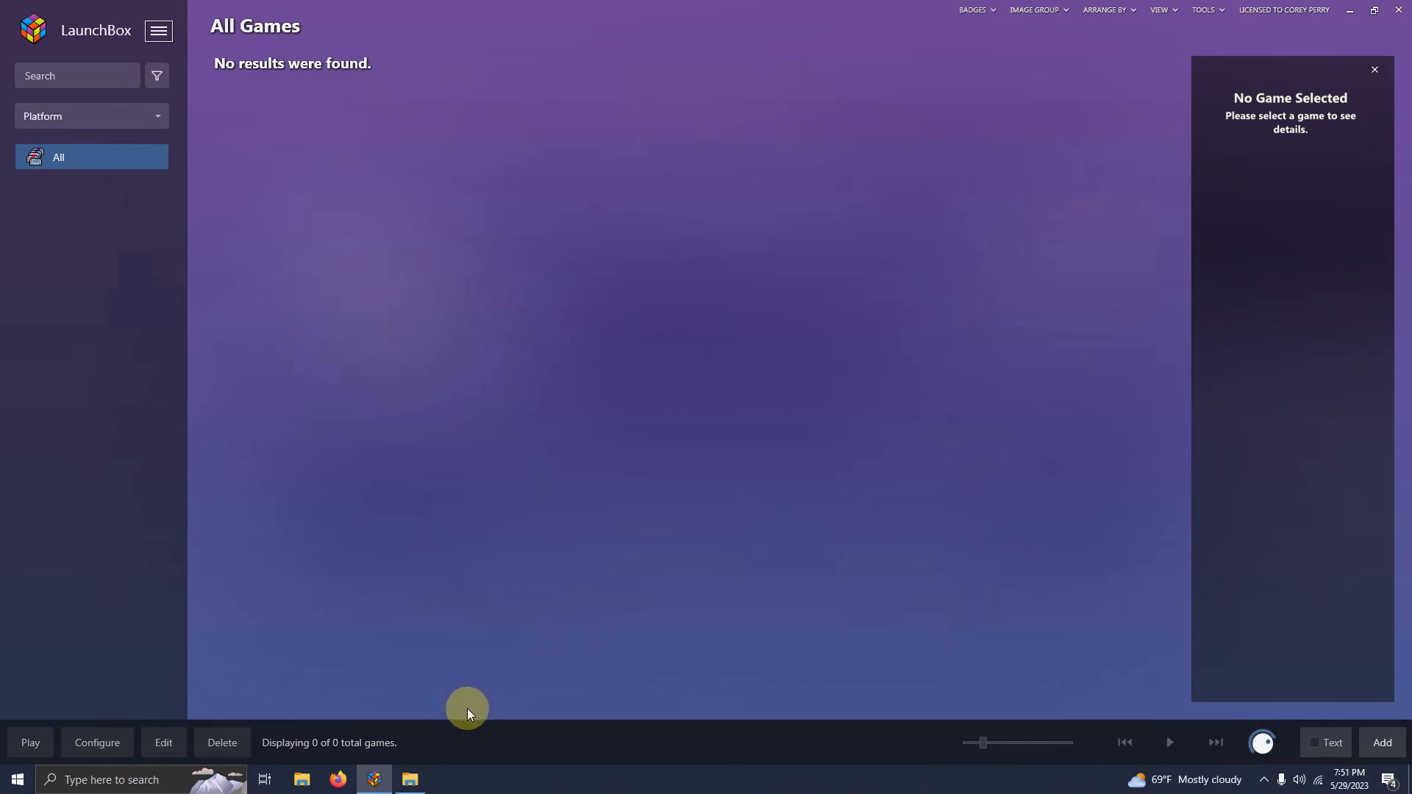
Search the Roms folder for .rpx game files to feed LaunchBox's import wizard.
left_click(410, 780)
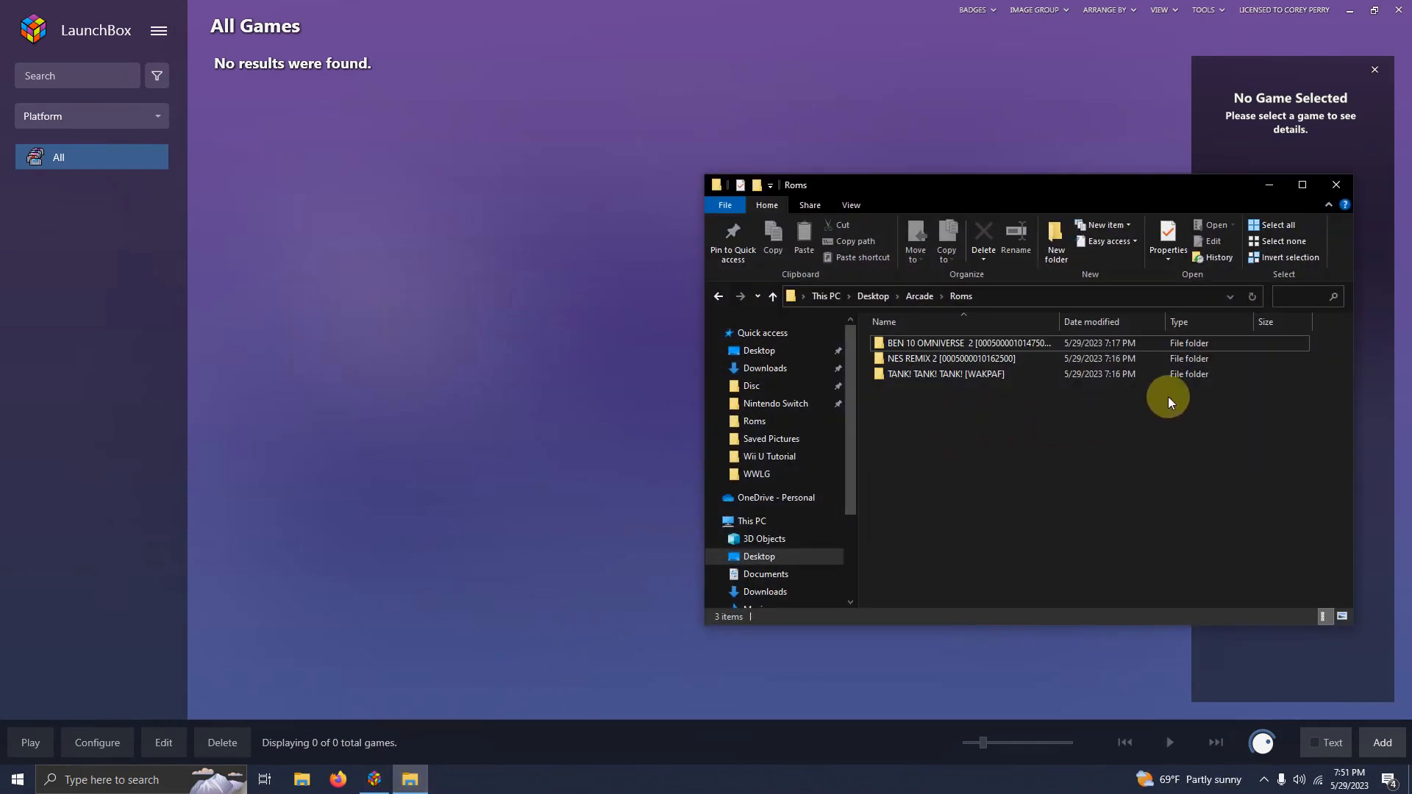
left_click(1297, 295)
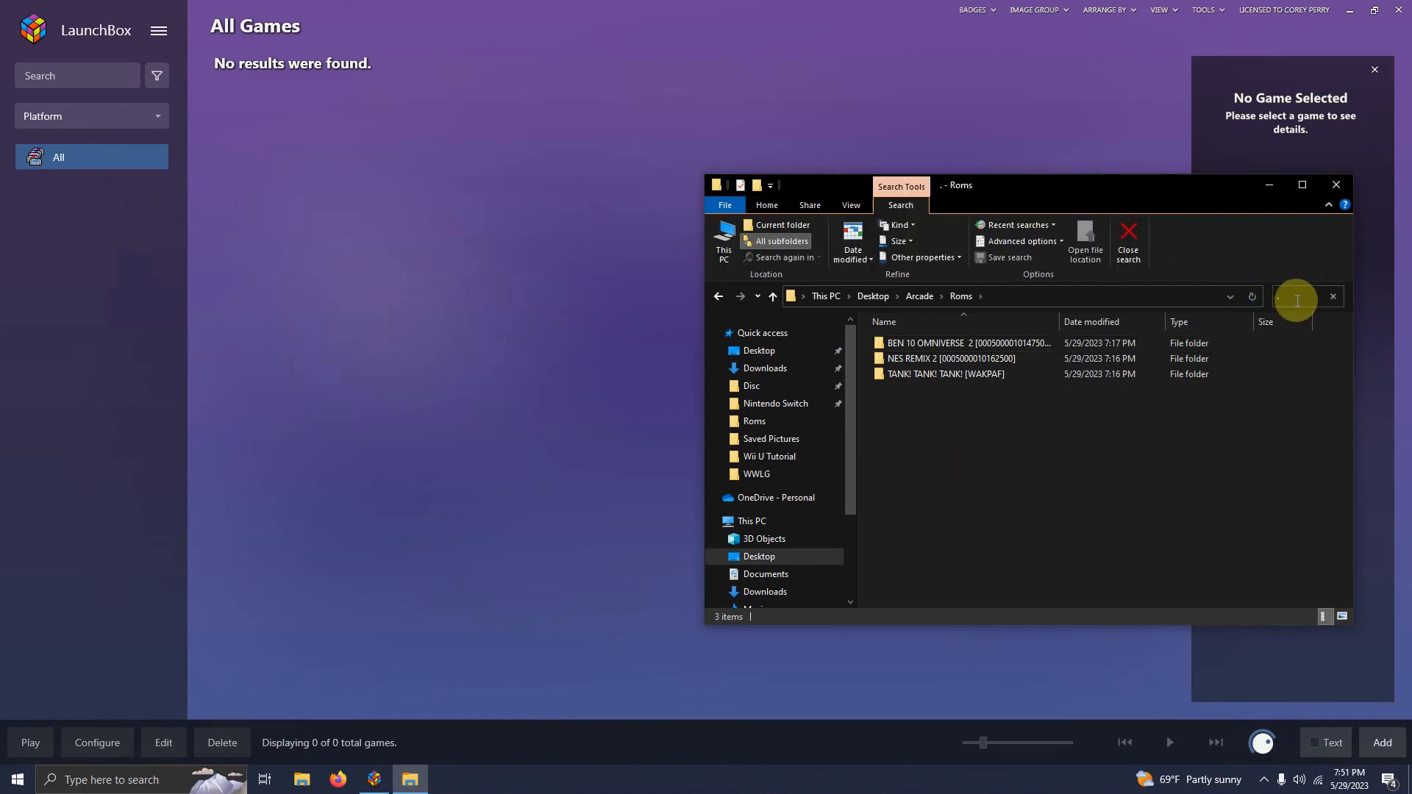
type(".rpx")
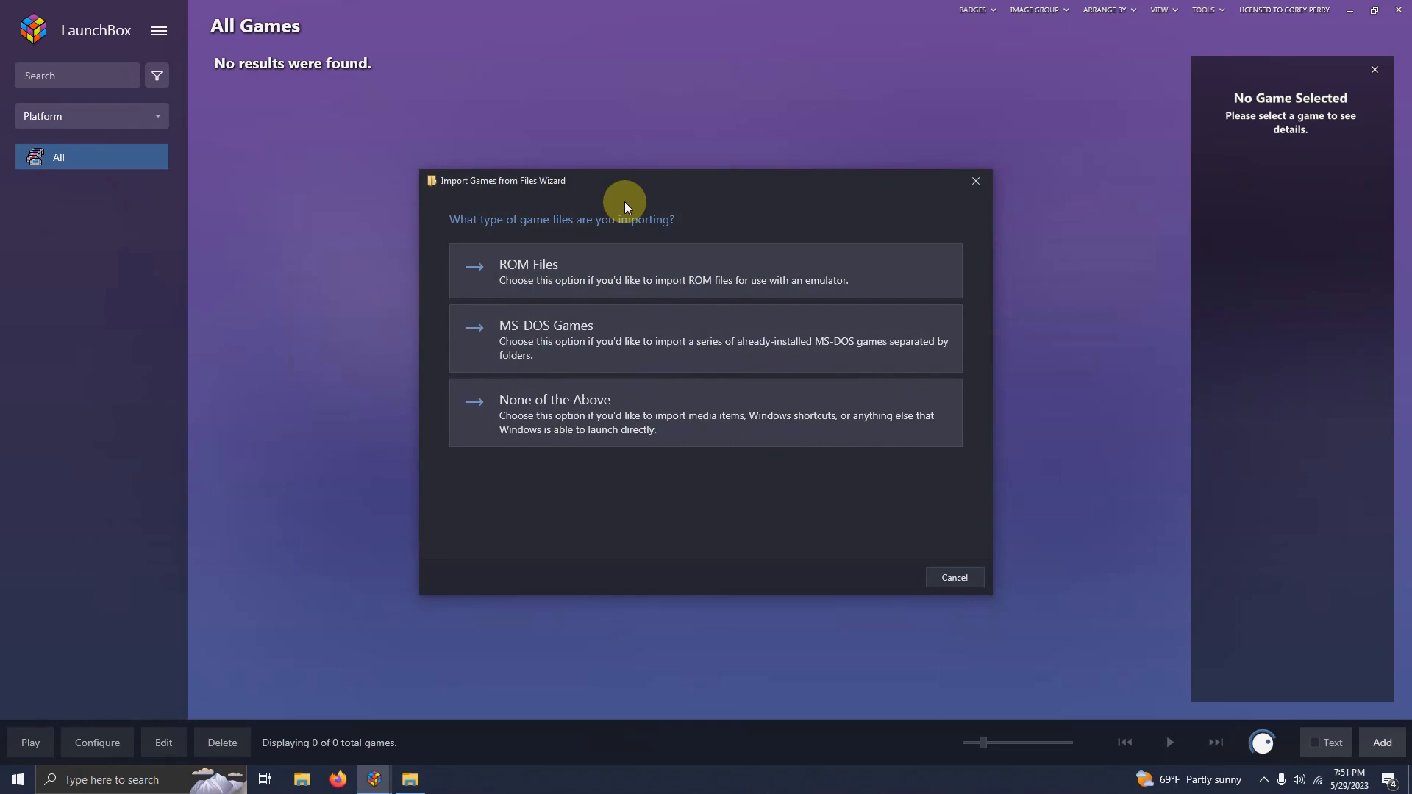
Import as ROM Files for Nintendo Wii U with Cemu as the emulator.
left_click(530, 270)
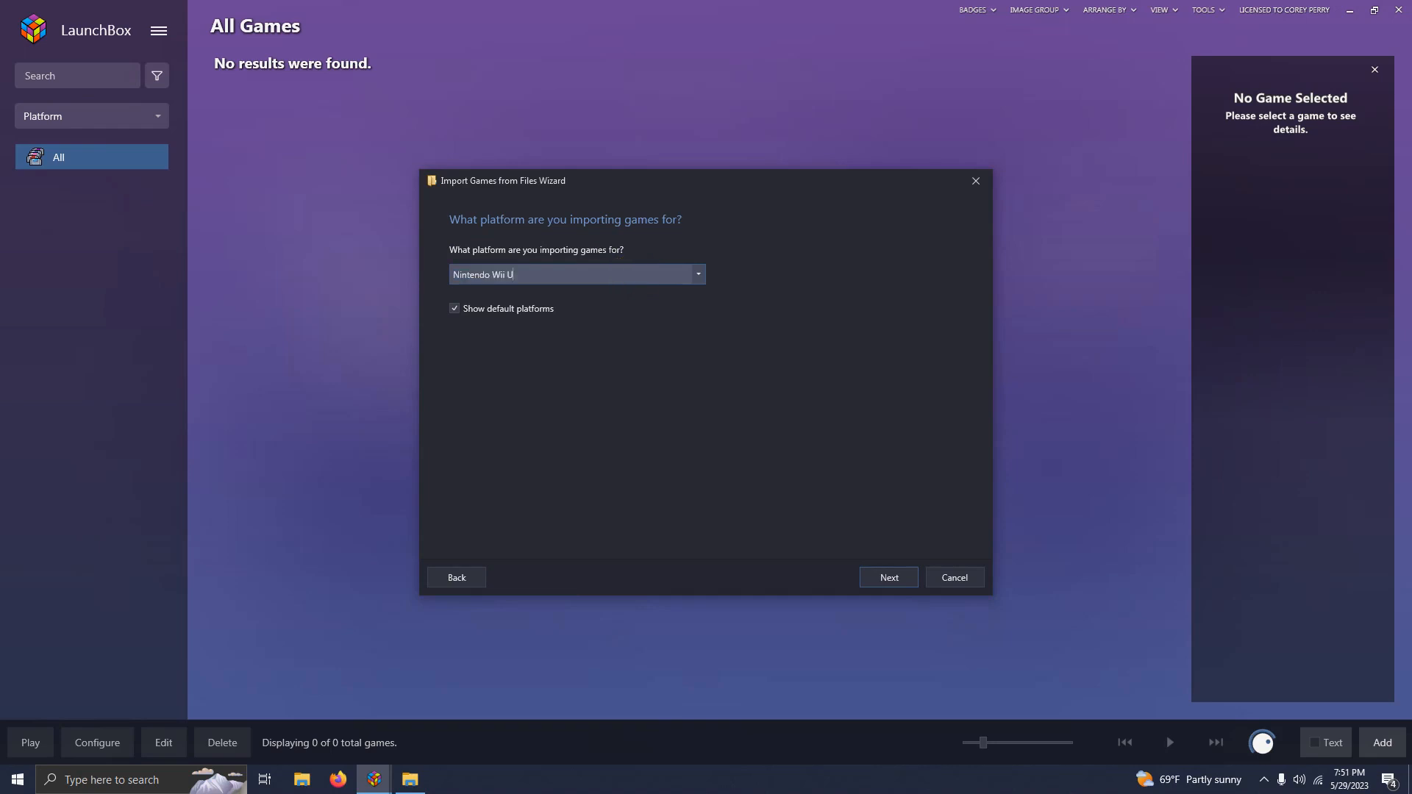
left_click(887, 576)
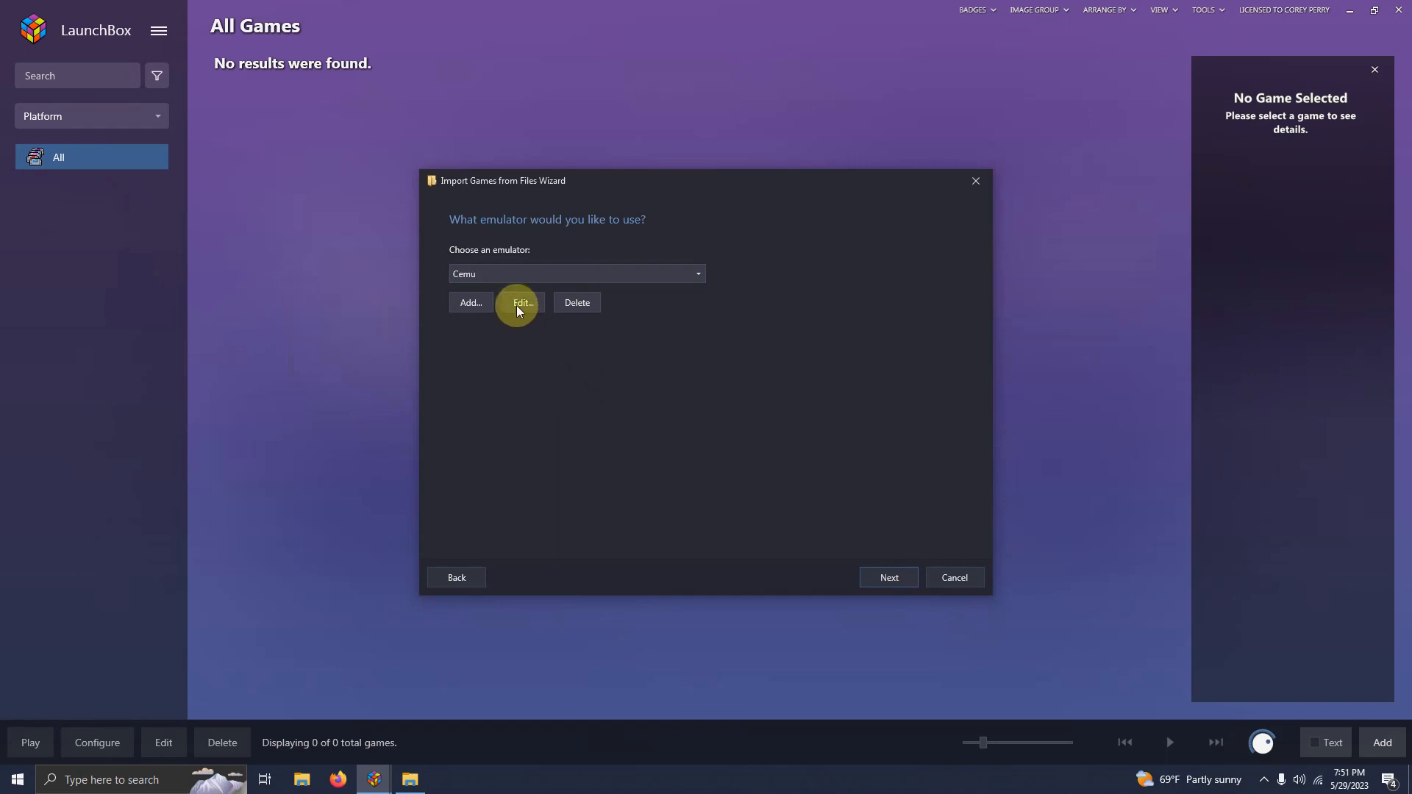
mouse_move(810, 542)
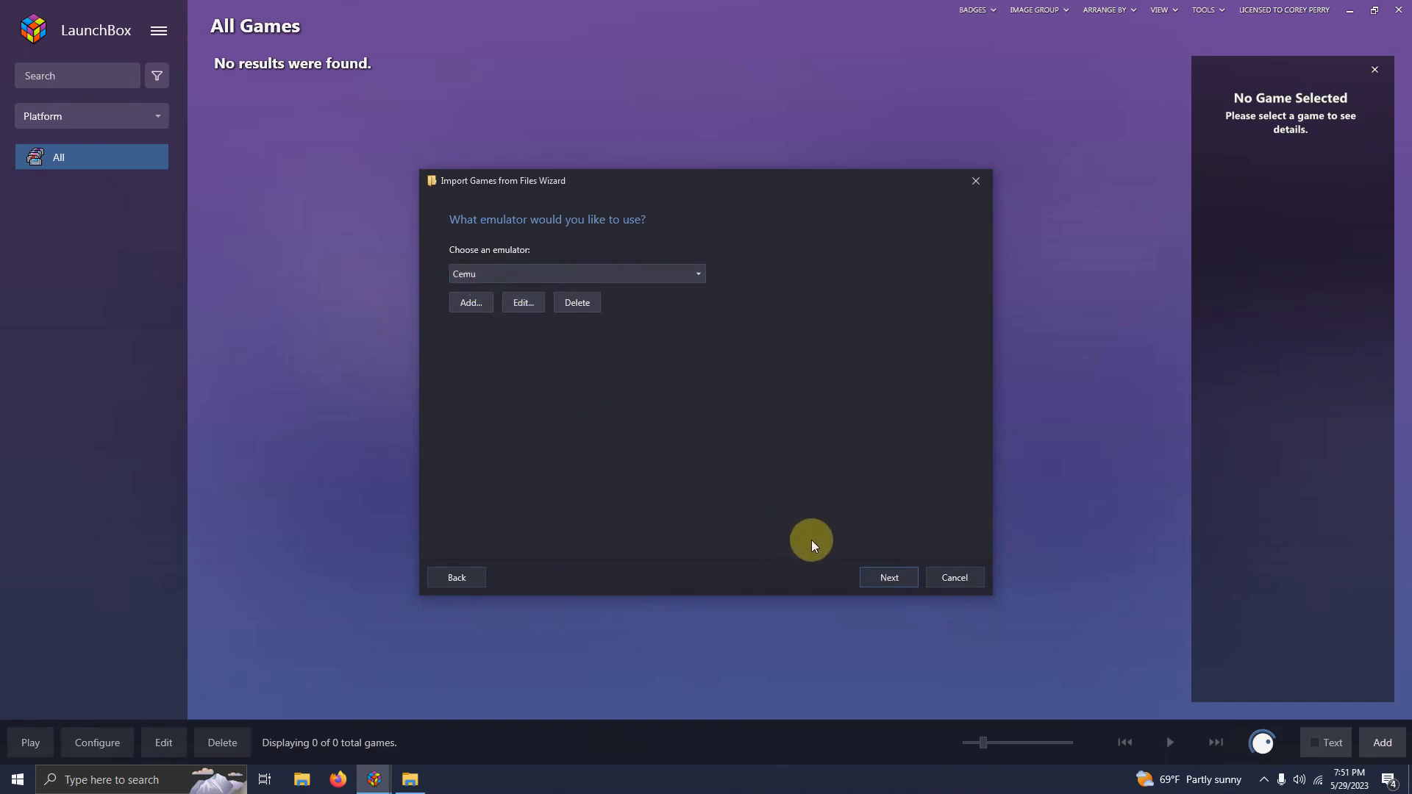
left_click(887, 576)
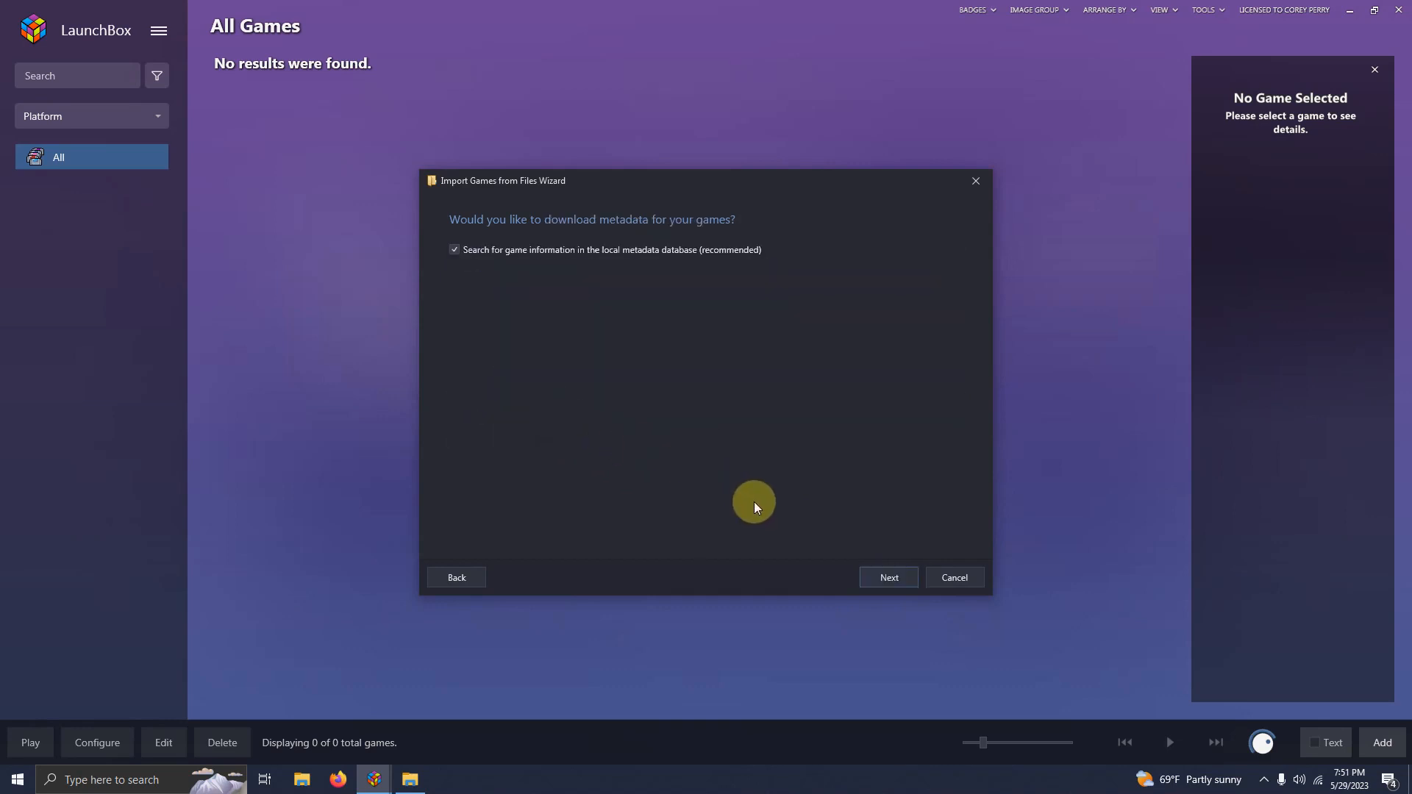
Keep default metadata, image downloads and options, then finish importing the three games.
left_click(887, 576)
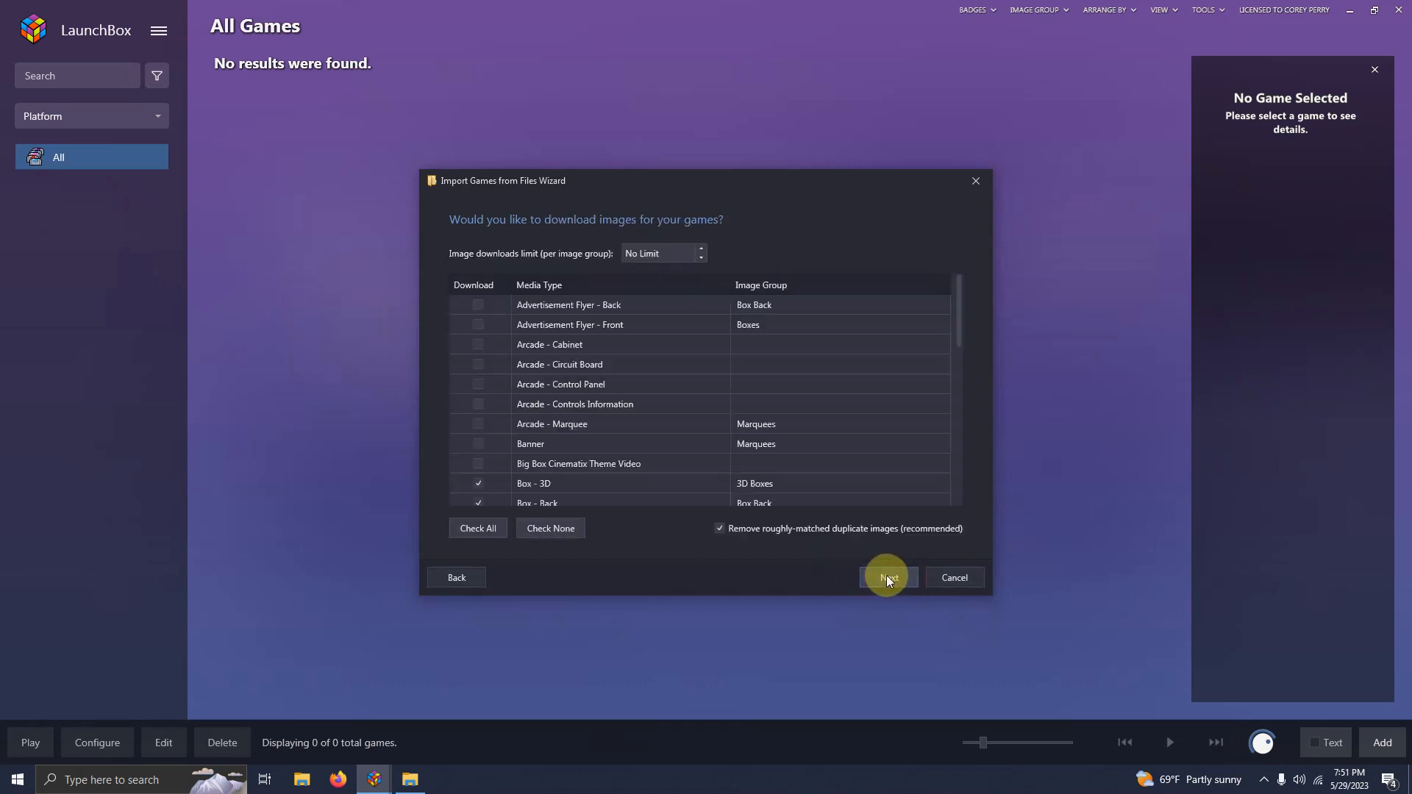
left_click(885, 577)
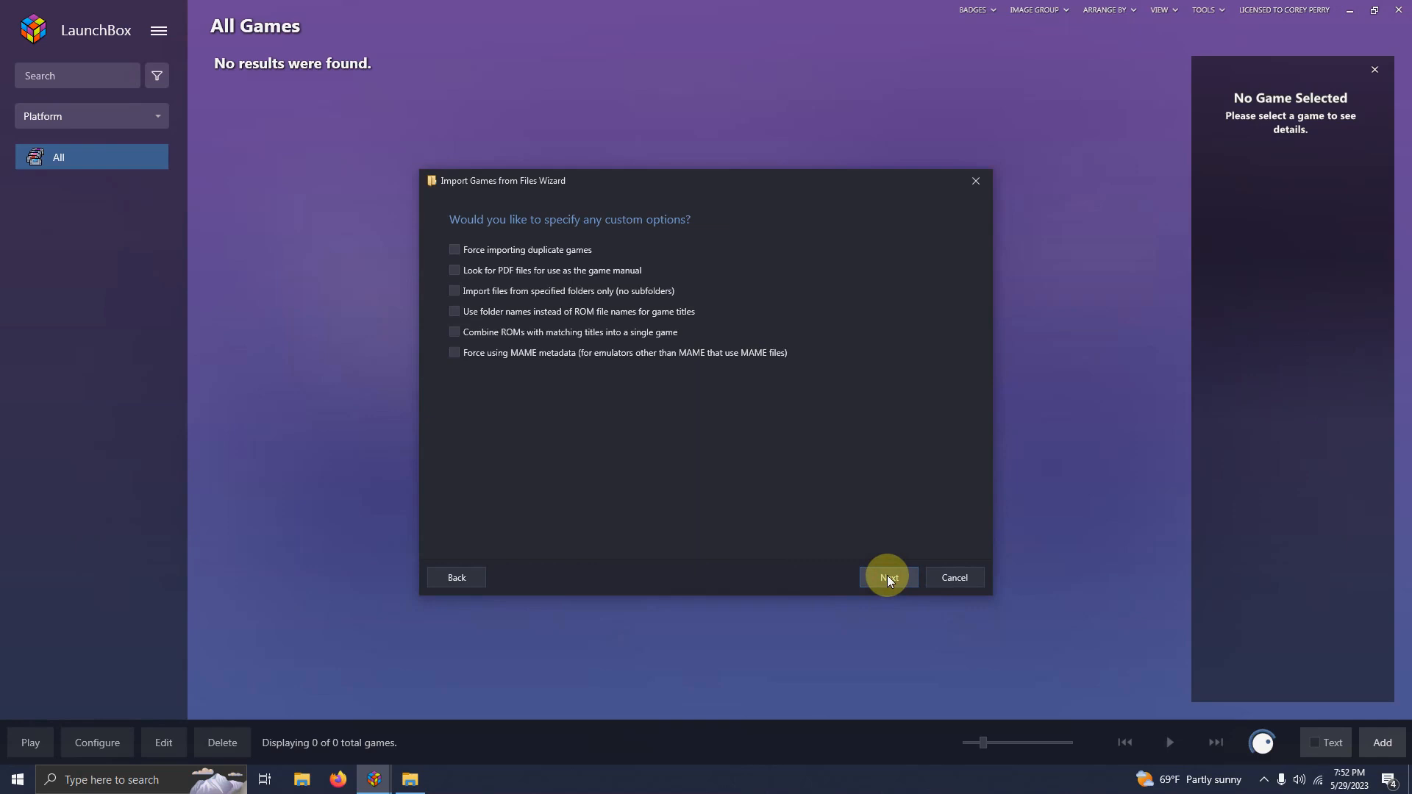
left_click(886, 577)
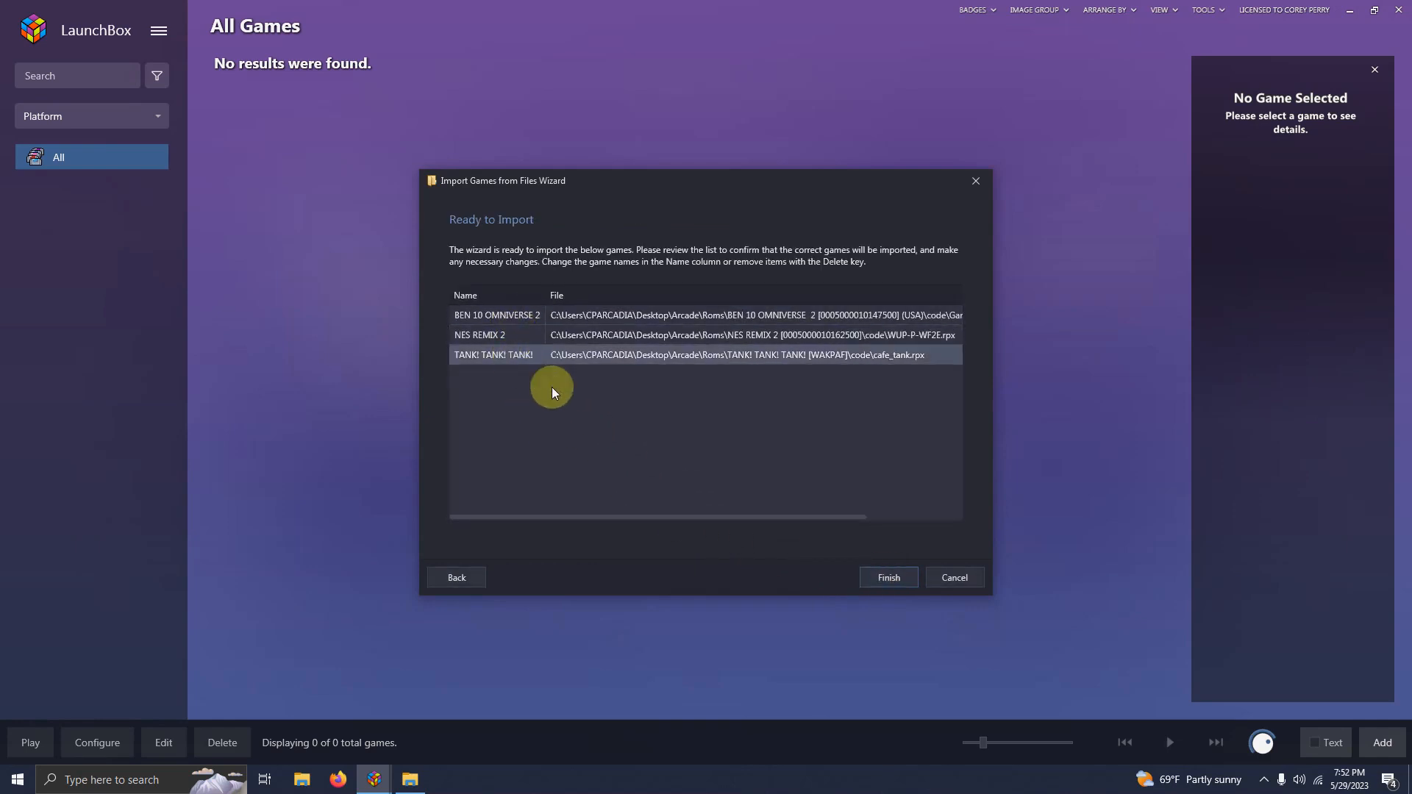
left_click(886, 577)
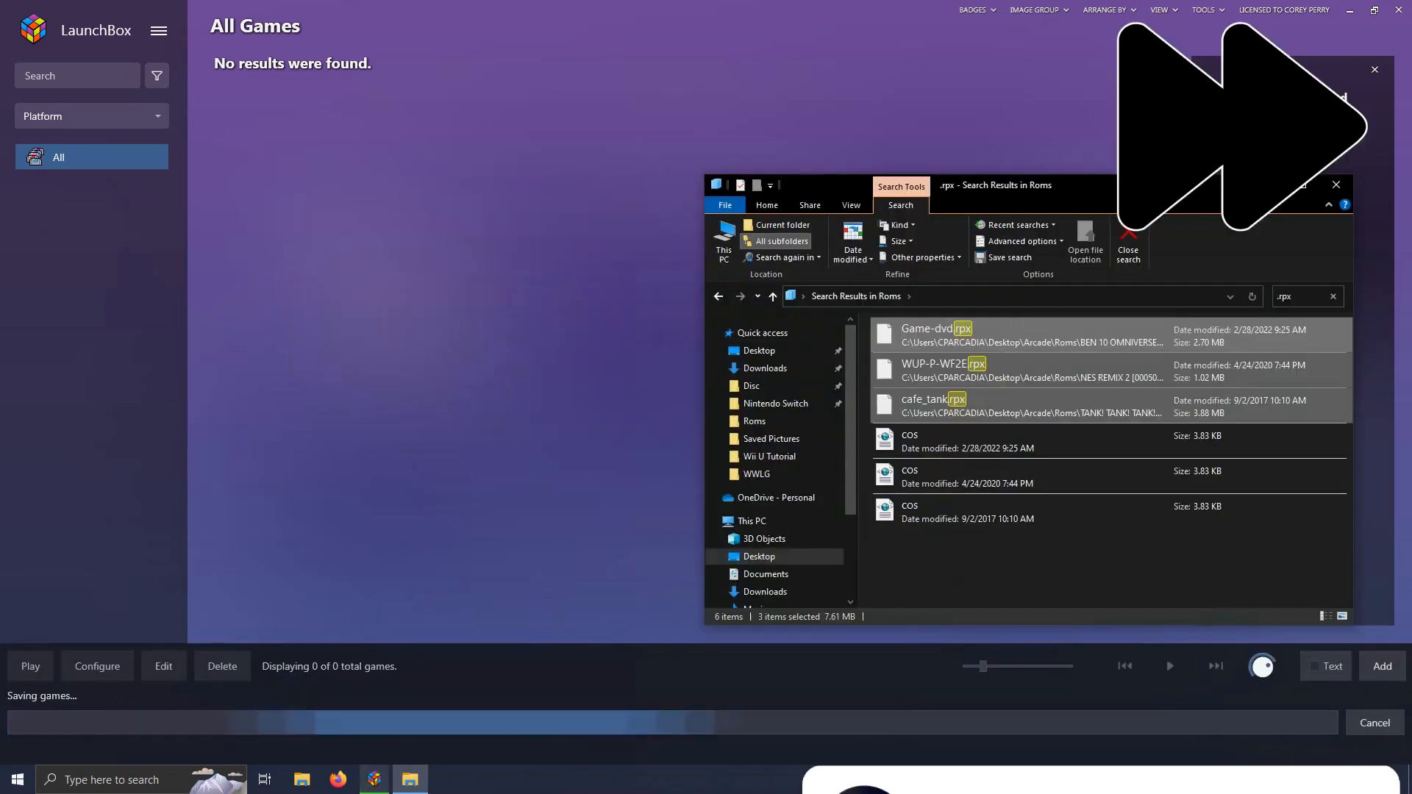